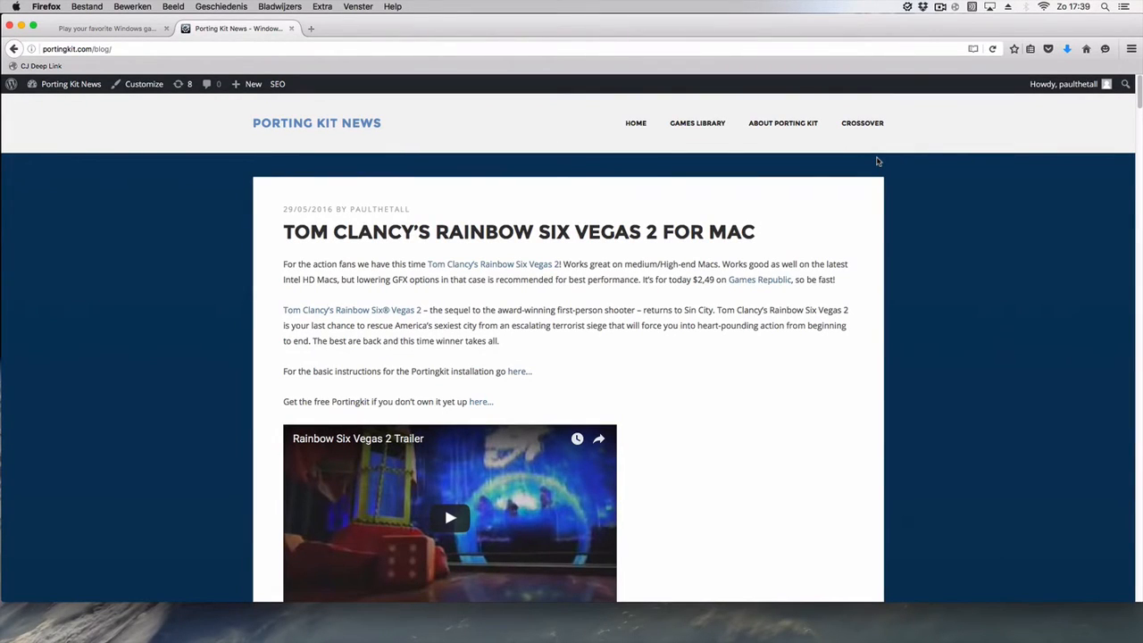
pyautogui.moveTo(881, 150)
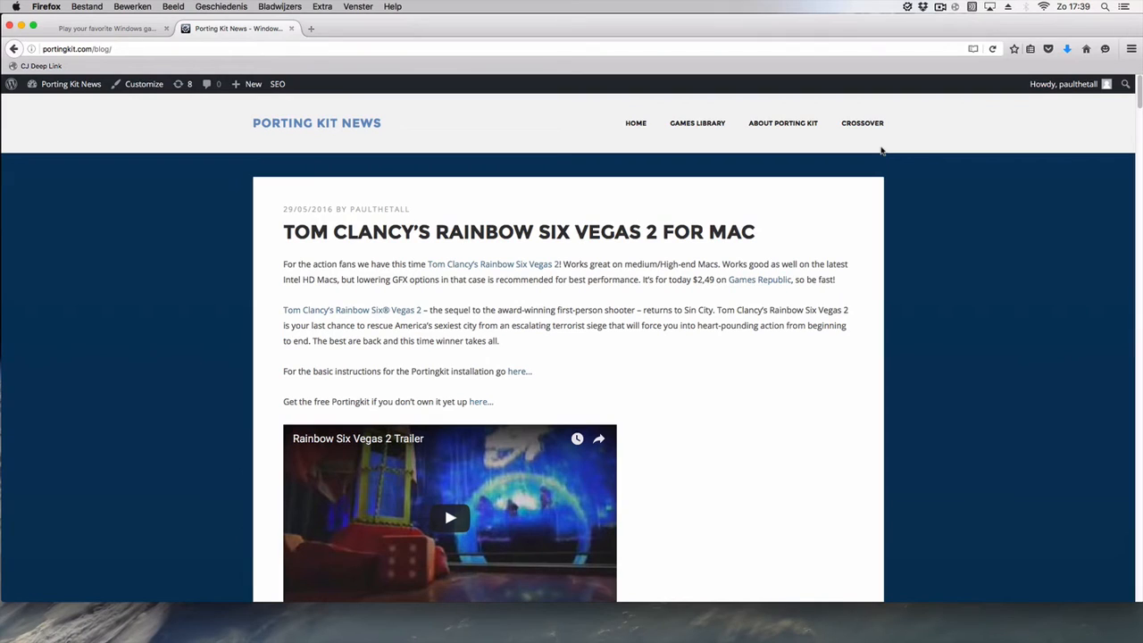
pyautogui.moveTo(861, 121)
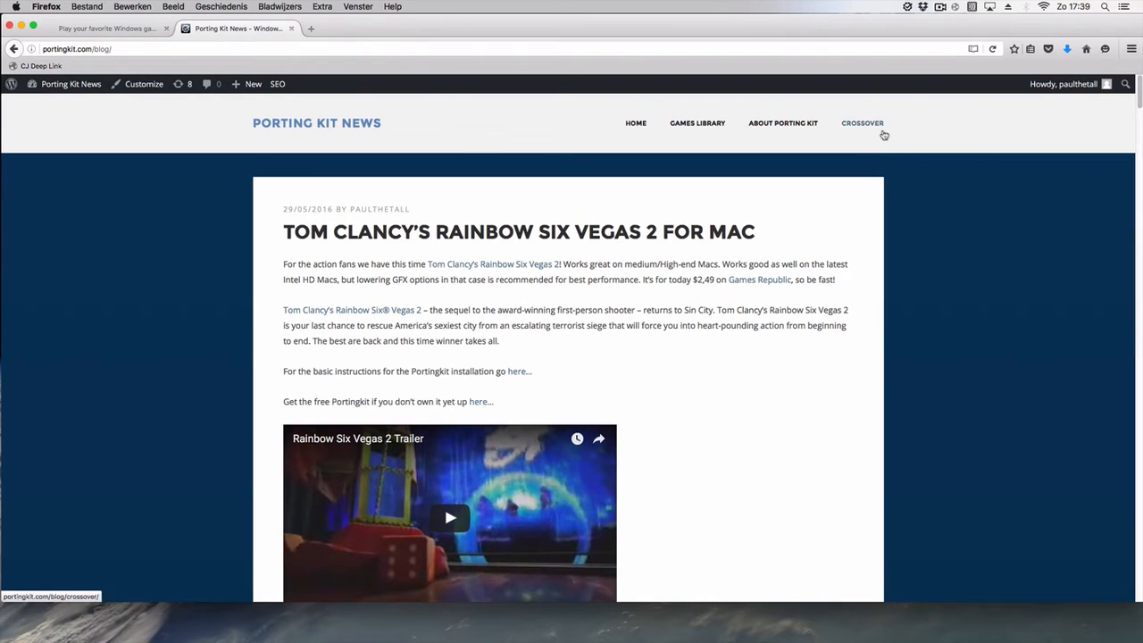
pyautogui.moveTo(433, 71)
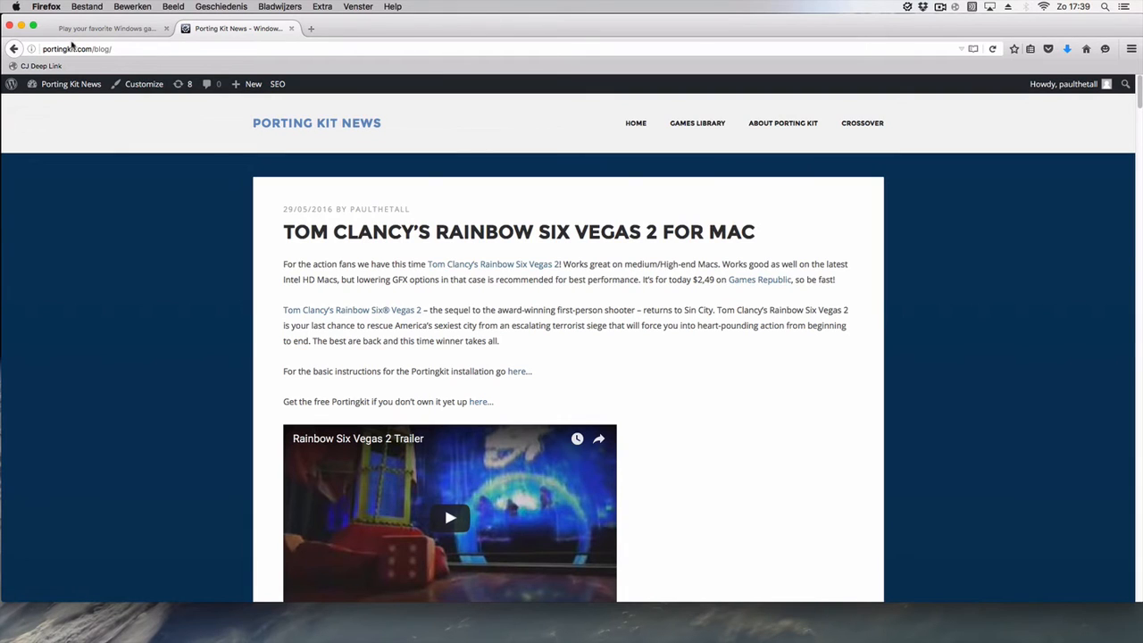
# Step: Switch to the PaulTheTall.com porting site and skim its front page up and down
pyautogui.click(107, 29)
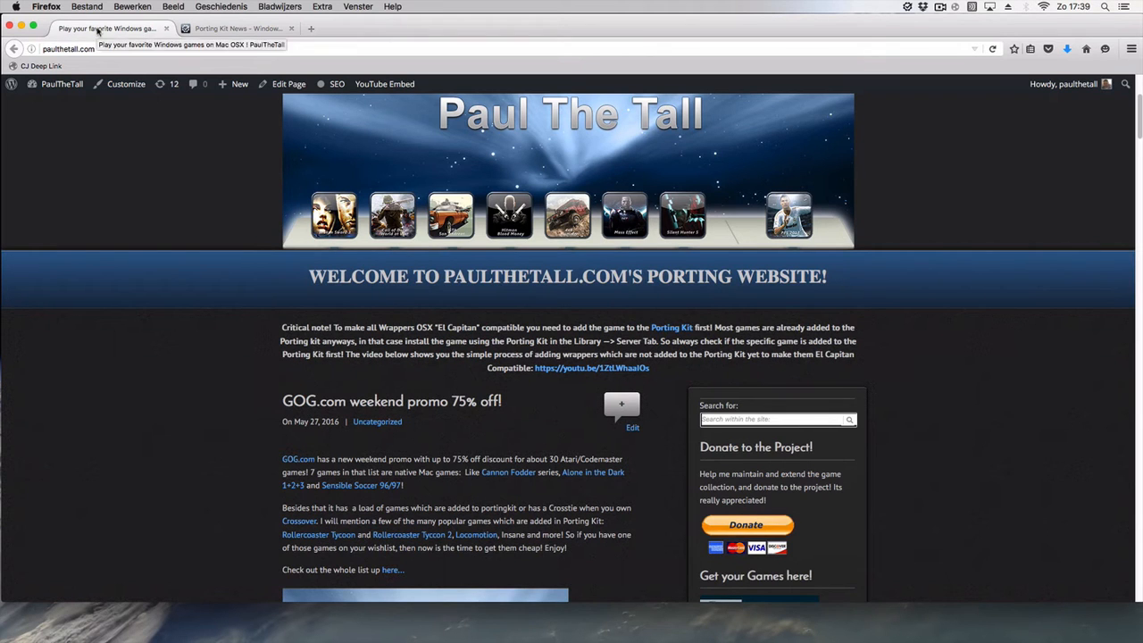
pyautogui.moveTo(729, 256)
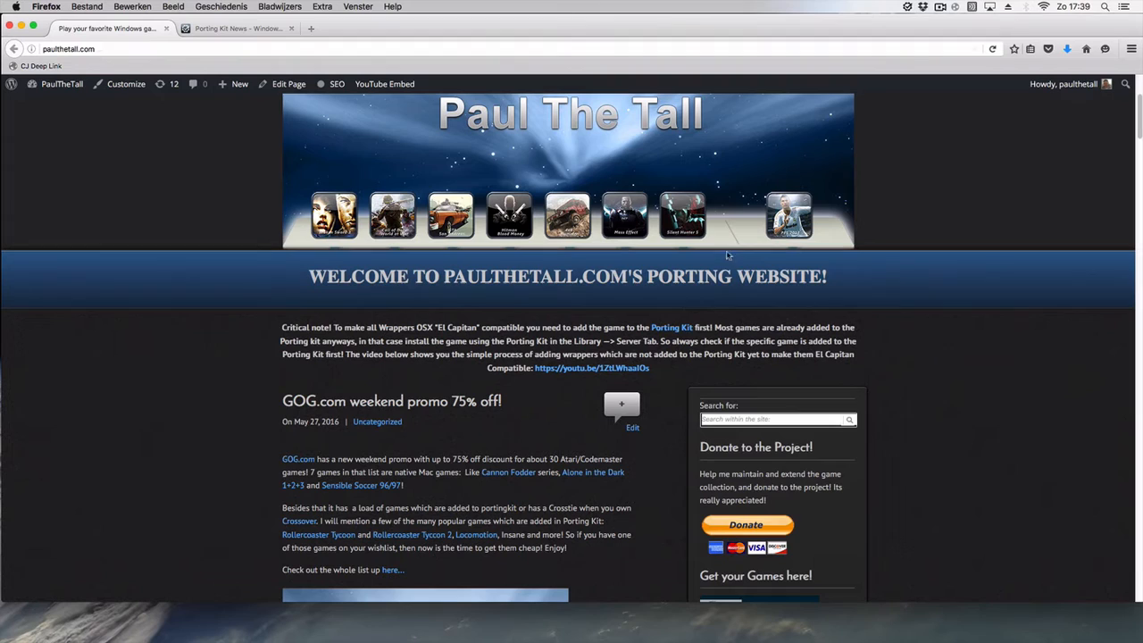
pyautogui.moveTo(724, 265)
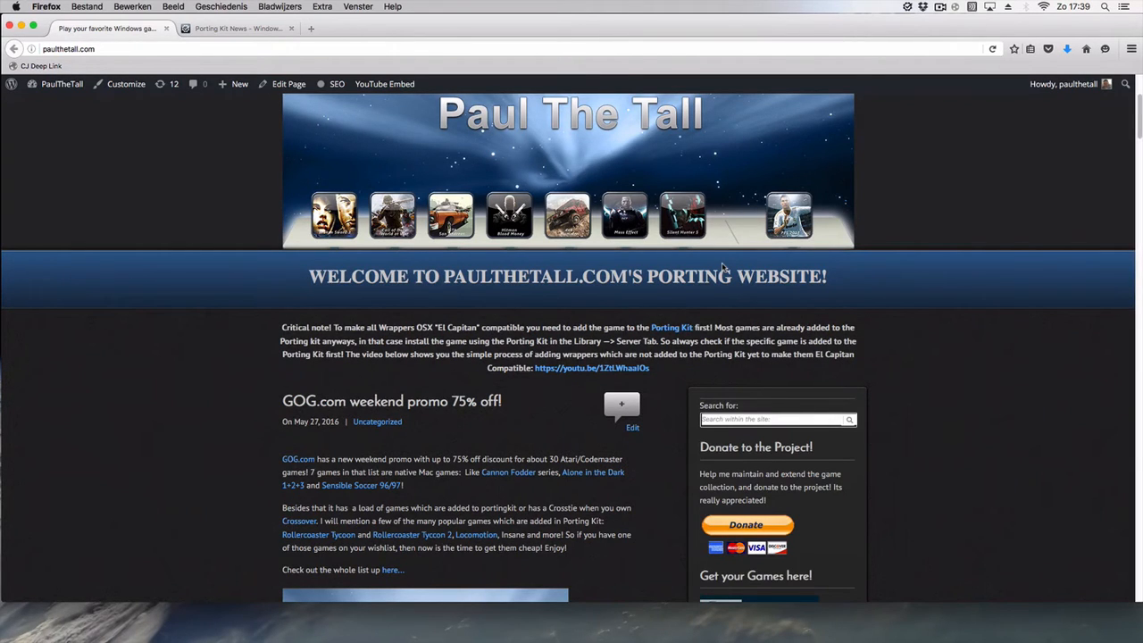
pyautogui.moveTo(435, 435)
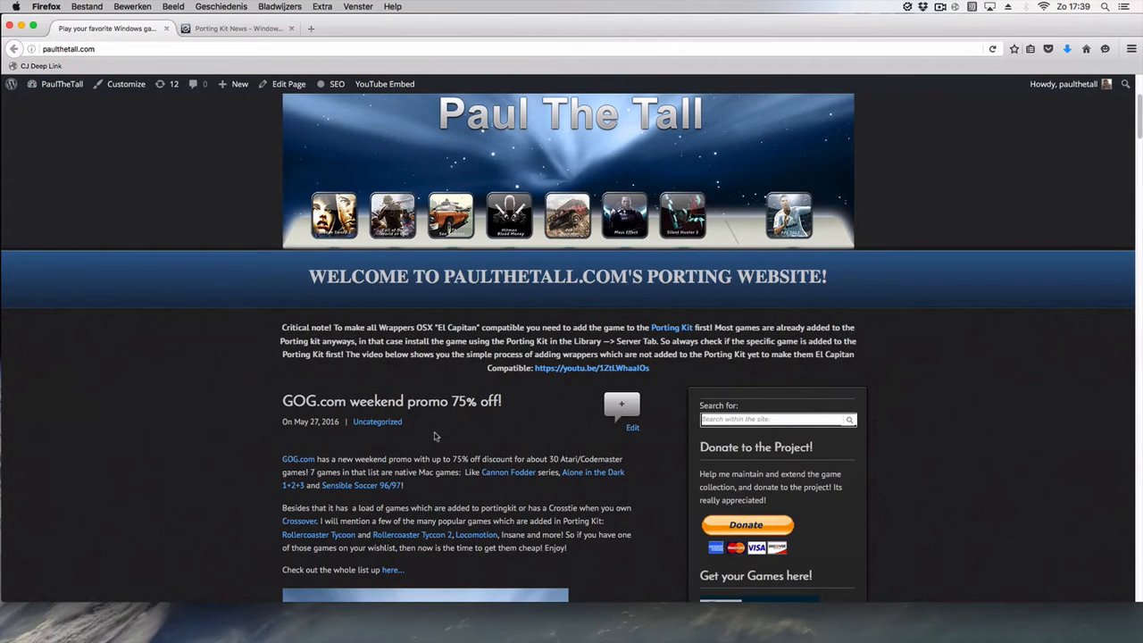
pyautogui.scroll(-3)
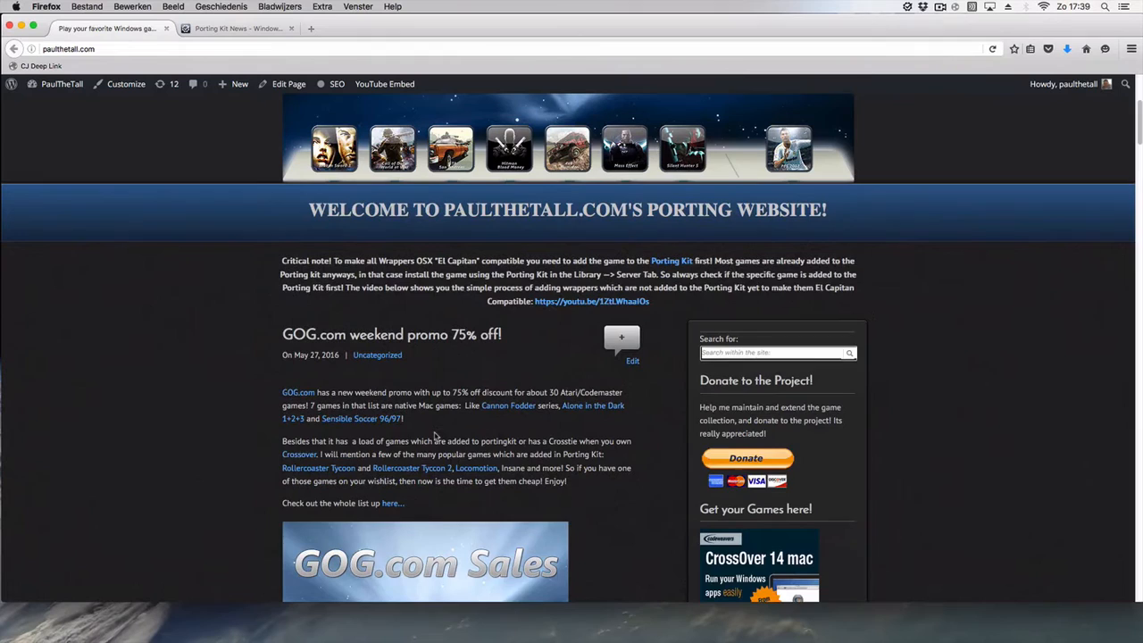
pyautogui.scroll(3)
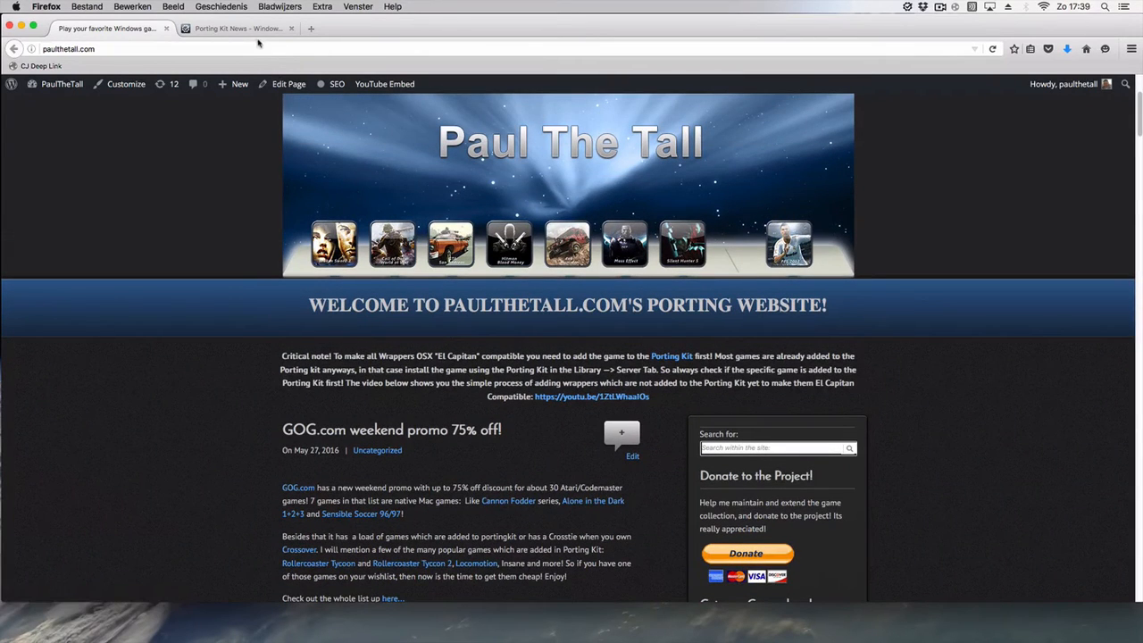
pyautogui.moveTo(239, 29)
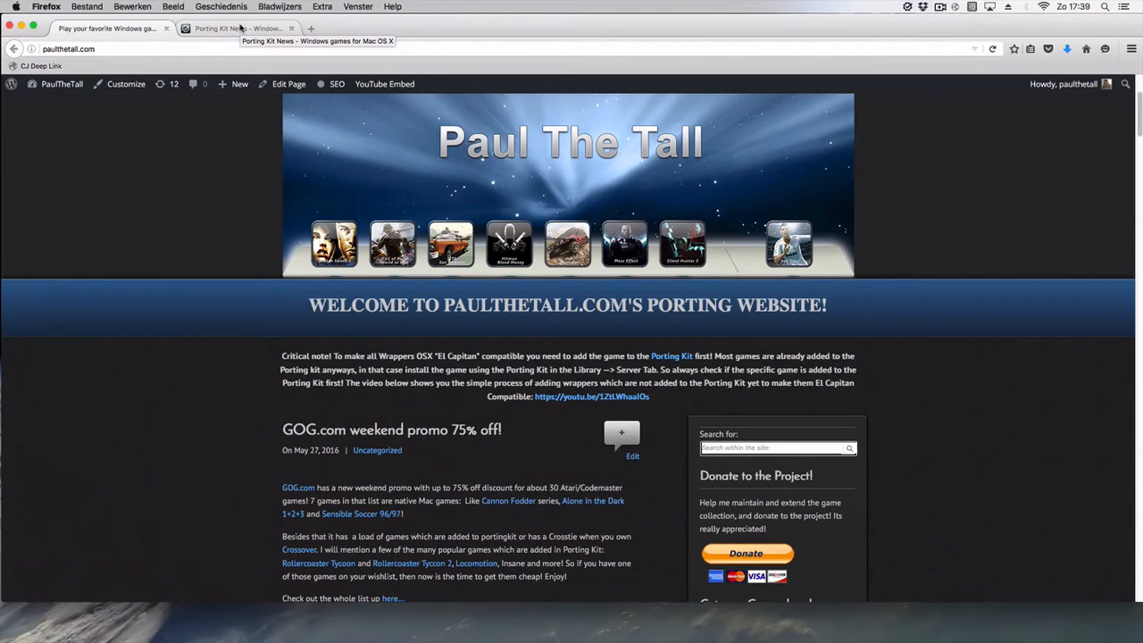
# Step: Switch back to the Porting Kit News post about Rainbow Six Vegas 2 for Mac
pyautogui.click(235, 29)
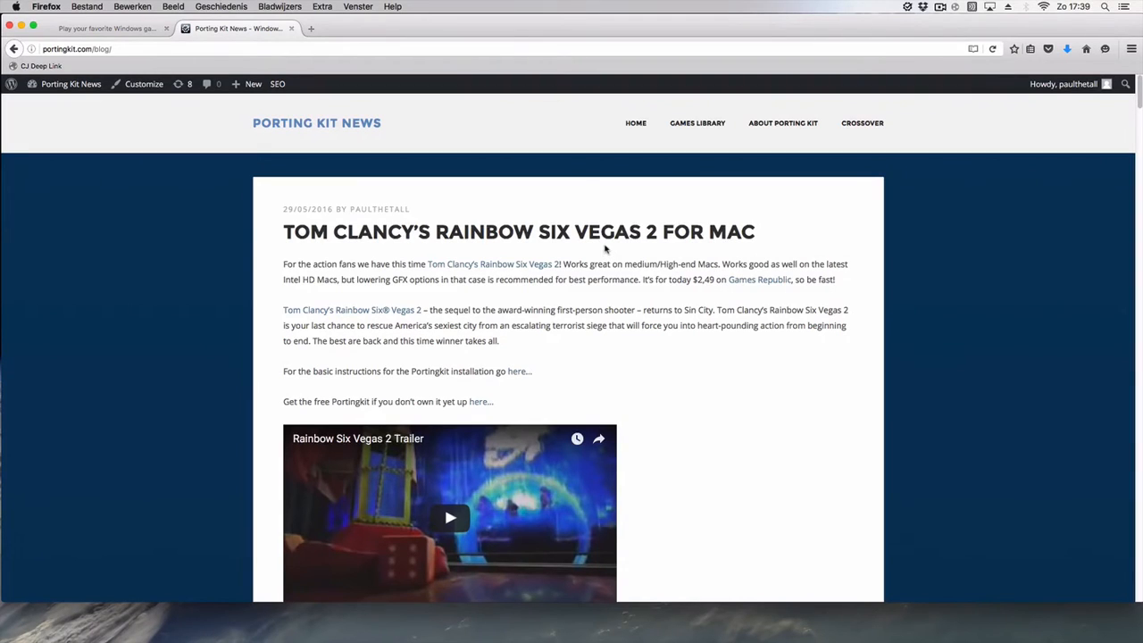
pyautogui.moveTo(457, 232)
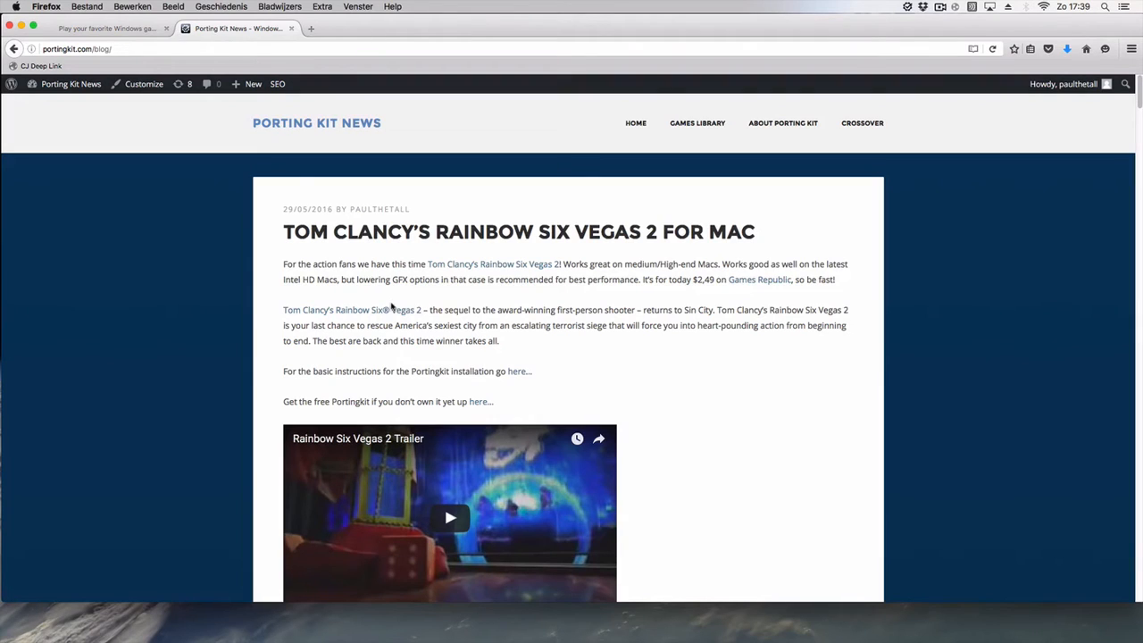
pyautogui.moveTo(493, 264)
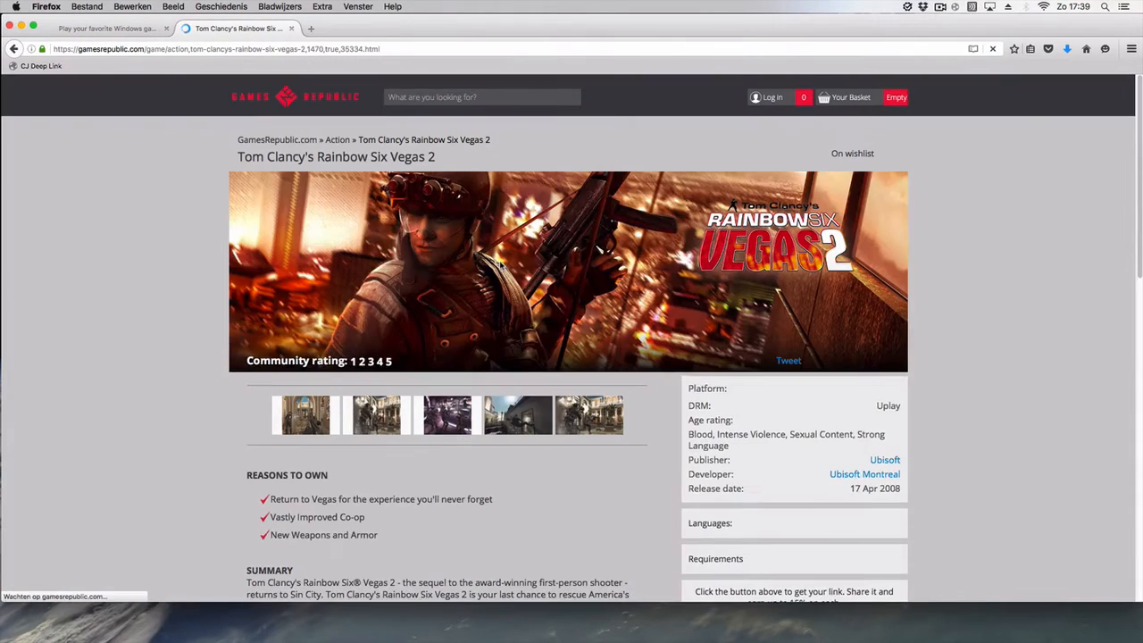
# Step: Browse the Games Republic Rainbow Six Vegas 2 page showing the €2,49 discounted price
pyautogui.scroll(-3)
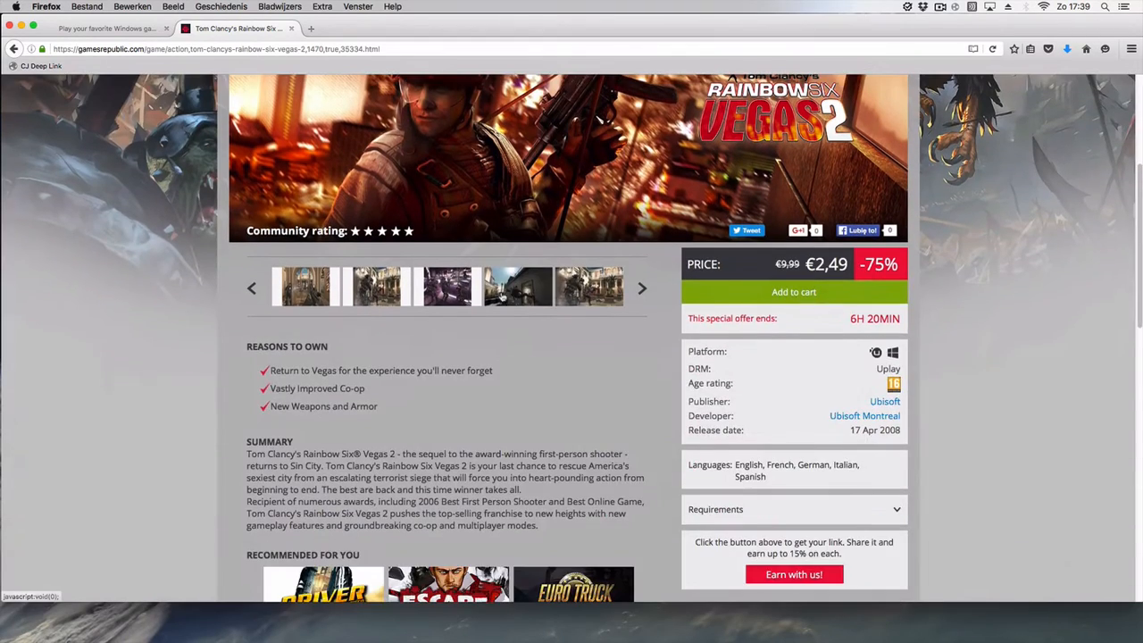
pyautogui.scroll(3)
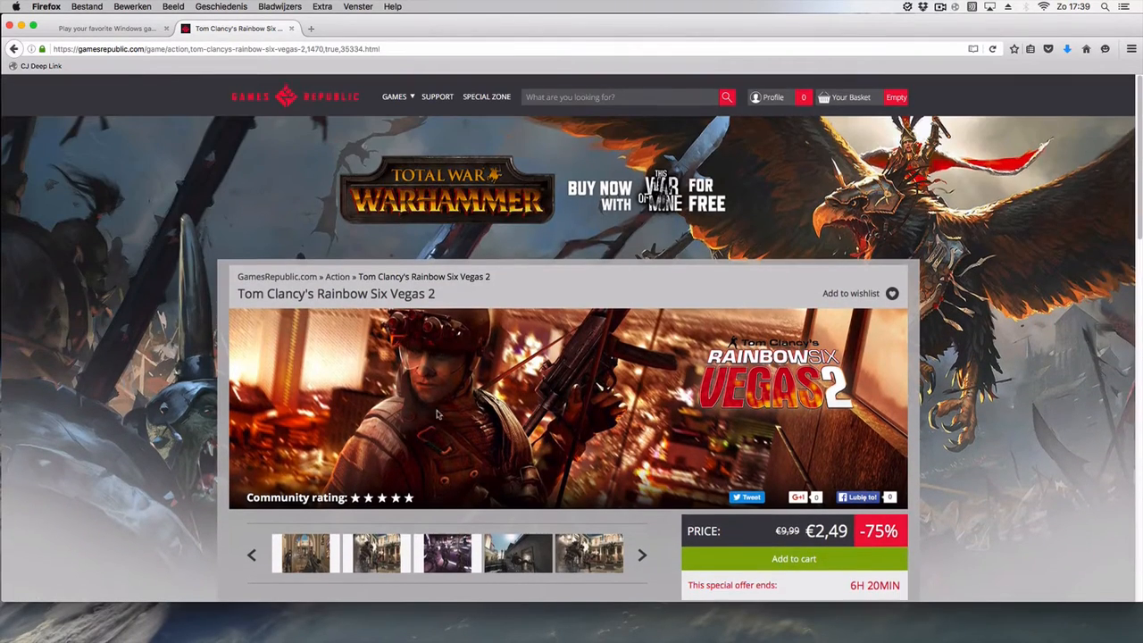
pyautogui.scroll(-3)
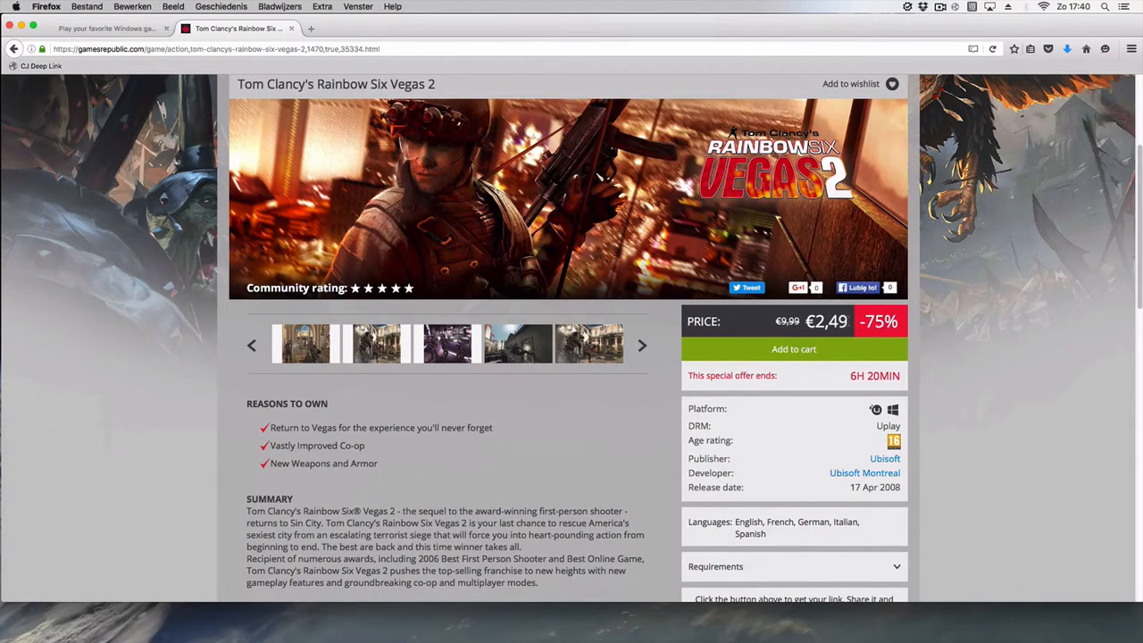
pyautogui.moveTo(568, 412)
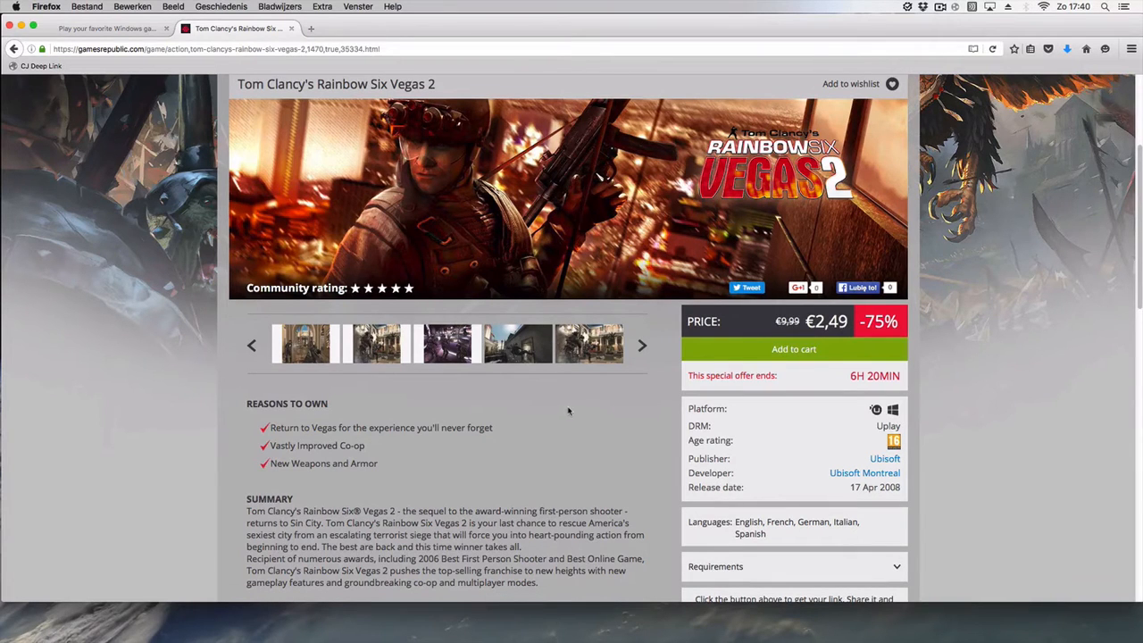
pyautogui.scroll(3)
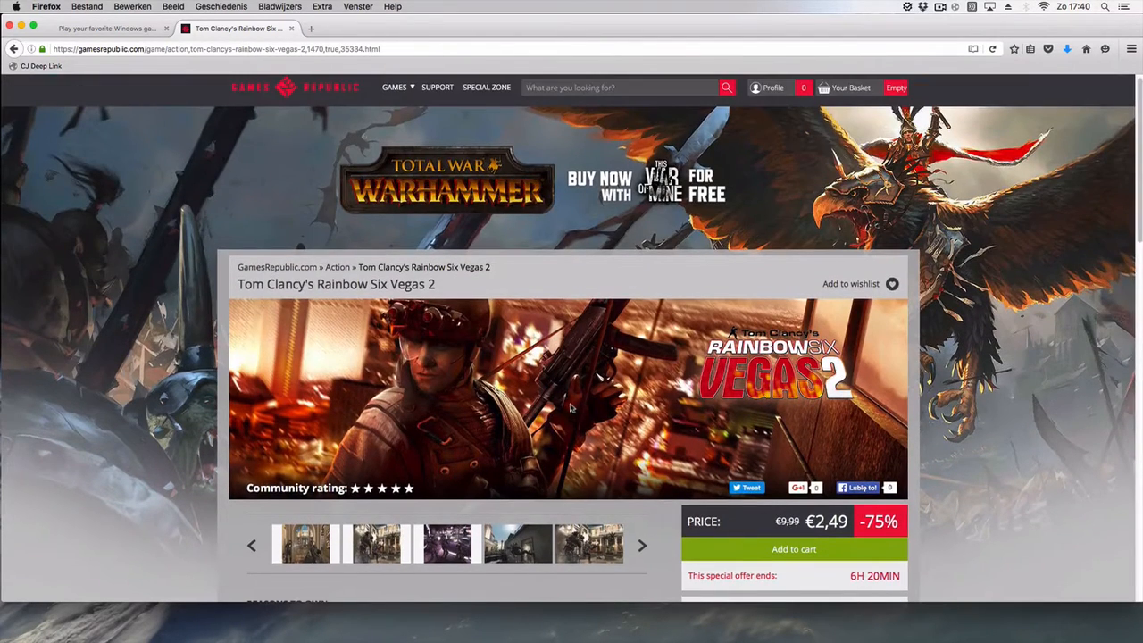
pyautogui.moveTo(279, 165)
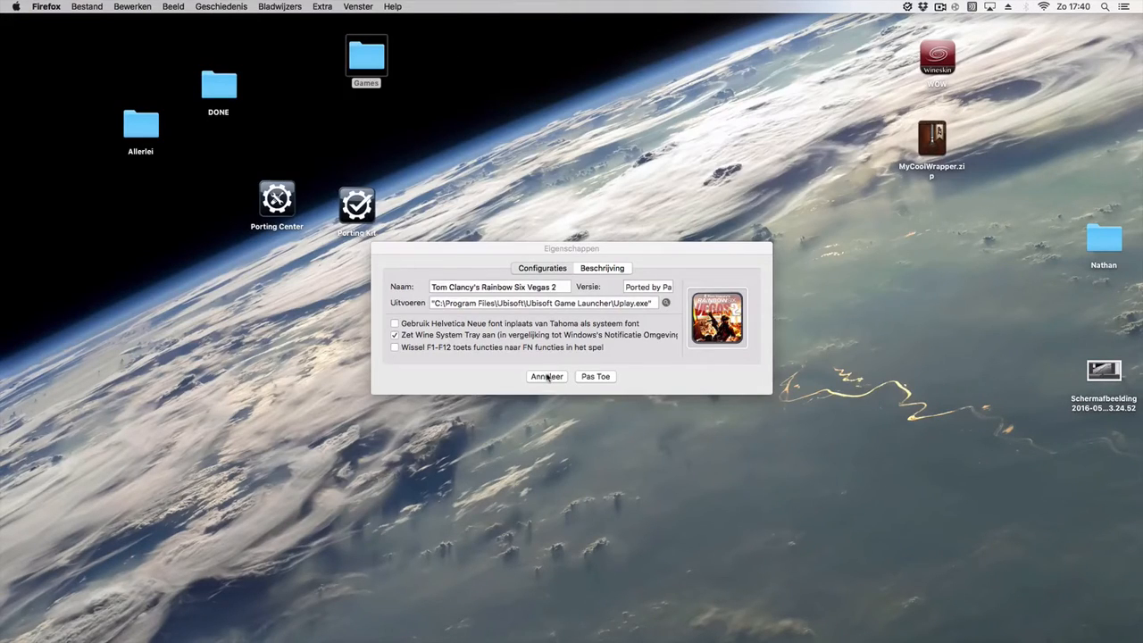
# Step: Cancel the wrapper properties dialog and launch Porting Kit from the desktop
pyautogui.click(546, 376)
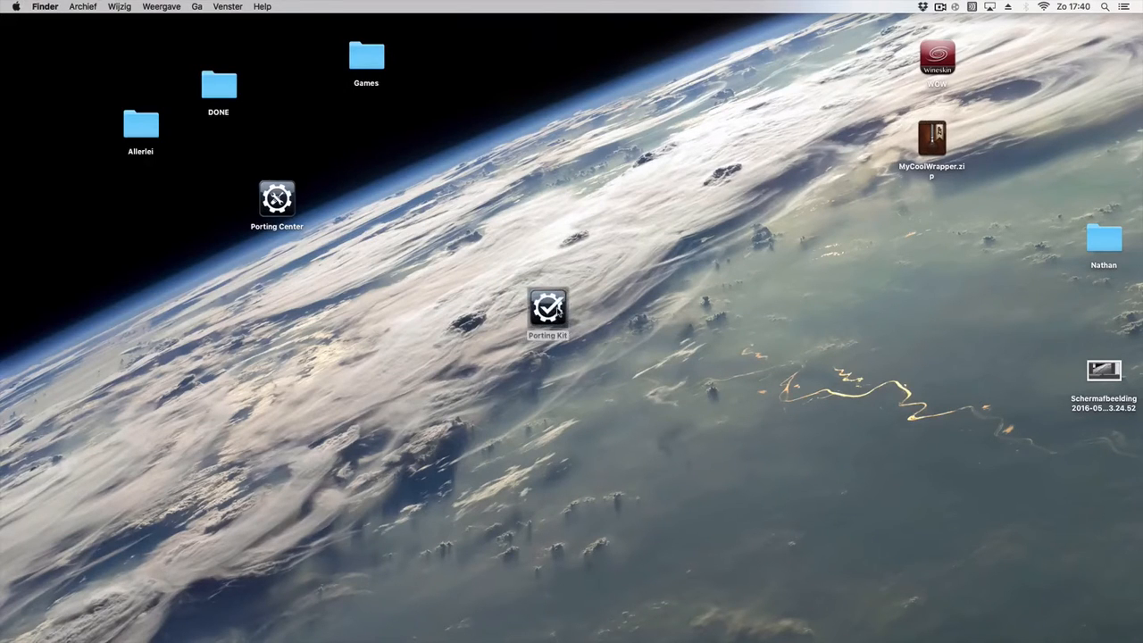
pyautogui.doubleClick(546, 308)
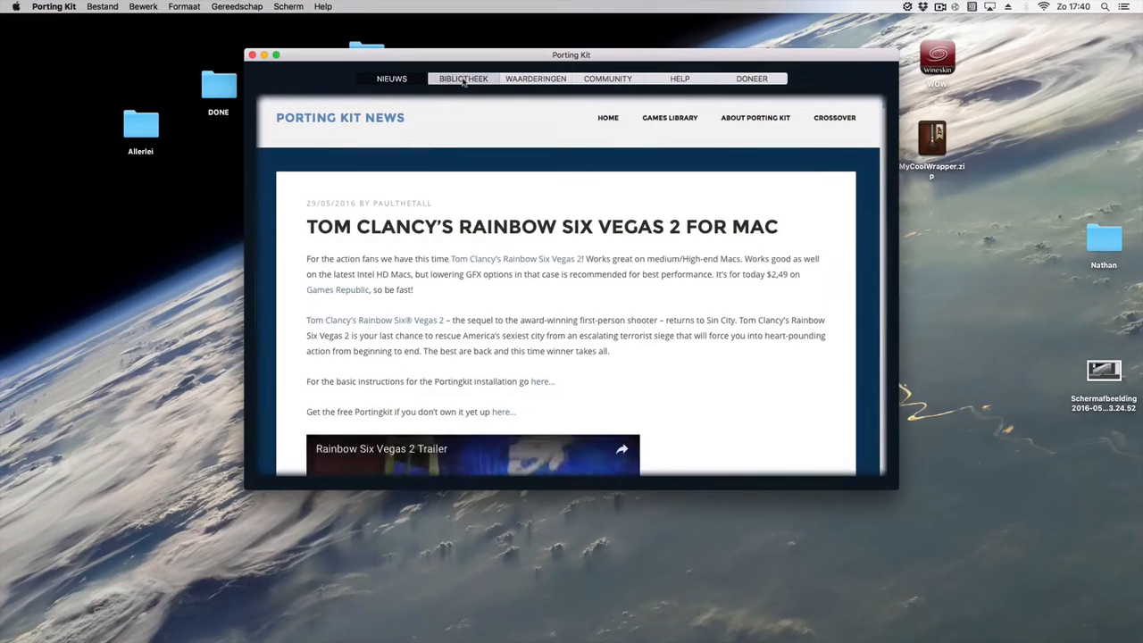
# Step: Search the Bibliotheek server list for 'sis' to find Rainbow Six Vegas 2
pyautogui.click(463, 79)
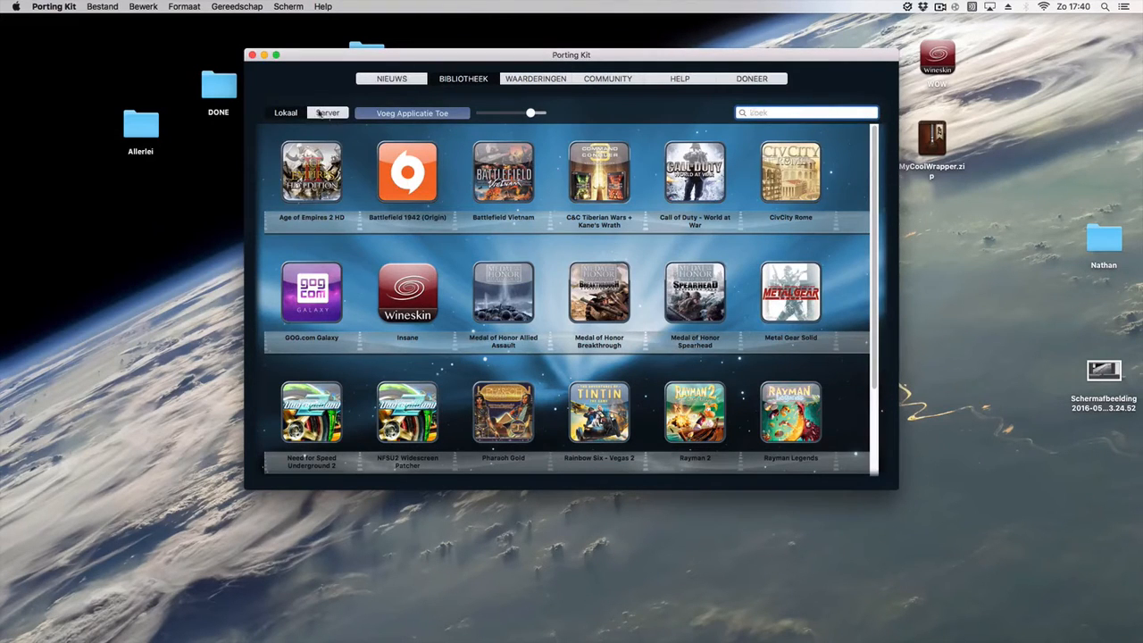
pyautogui.click(327, 113)
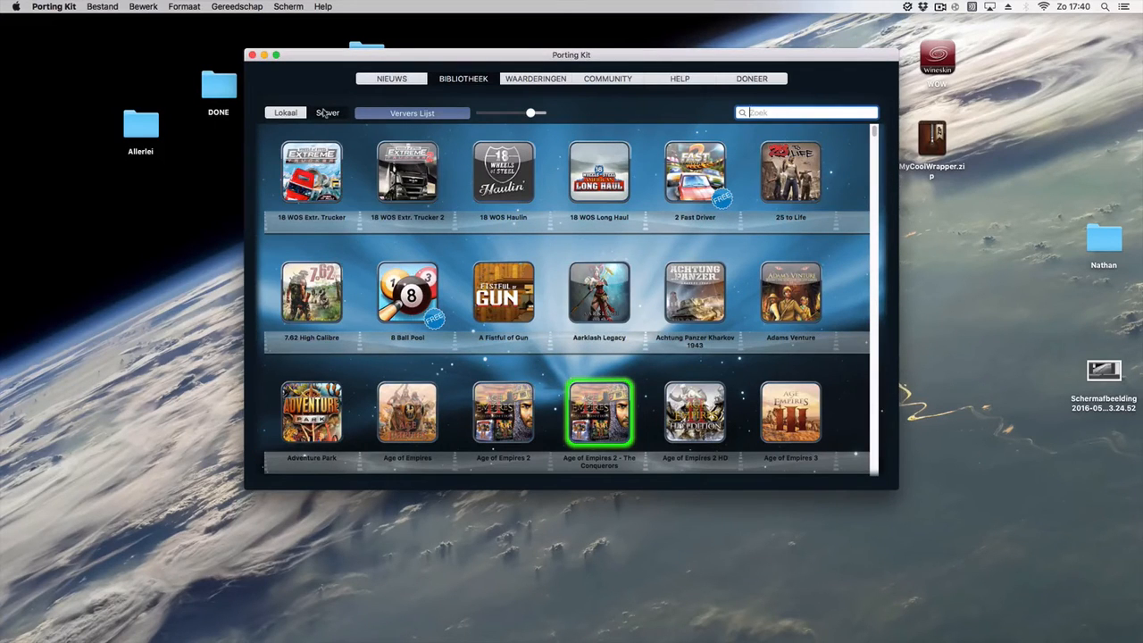
pyautogui.moveTo(800, 107)
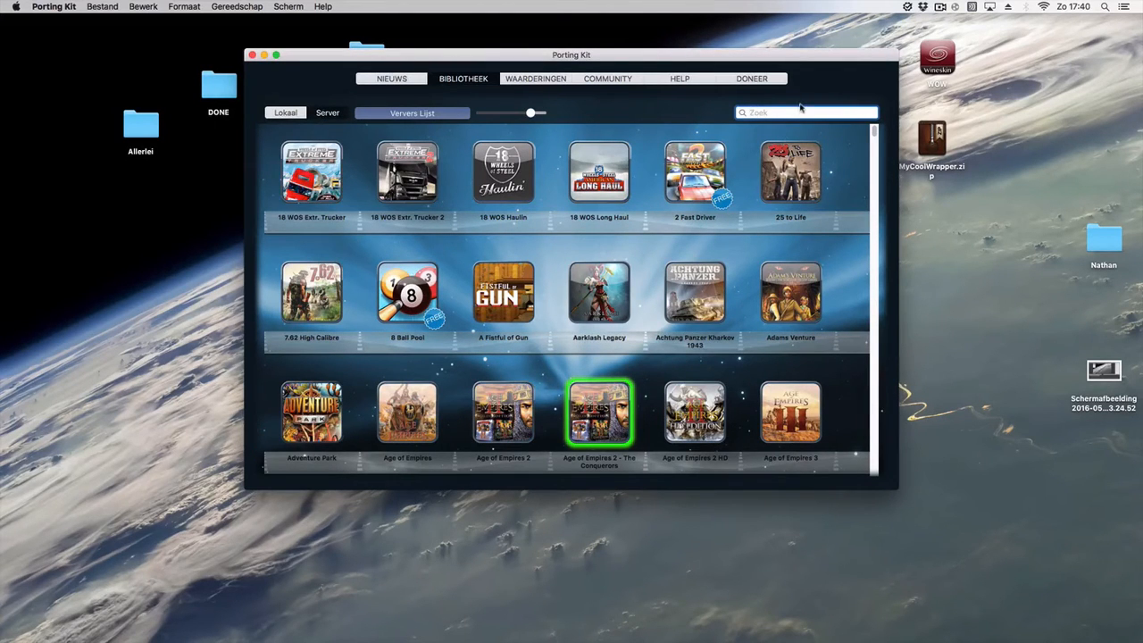
pyautogui.write('sis')
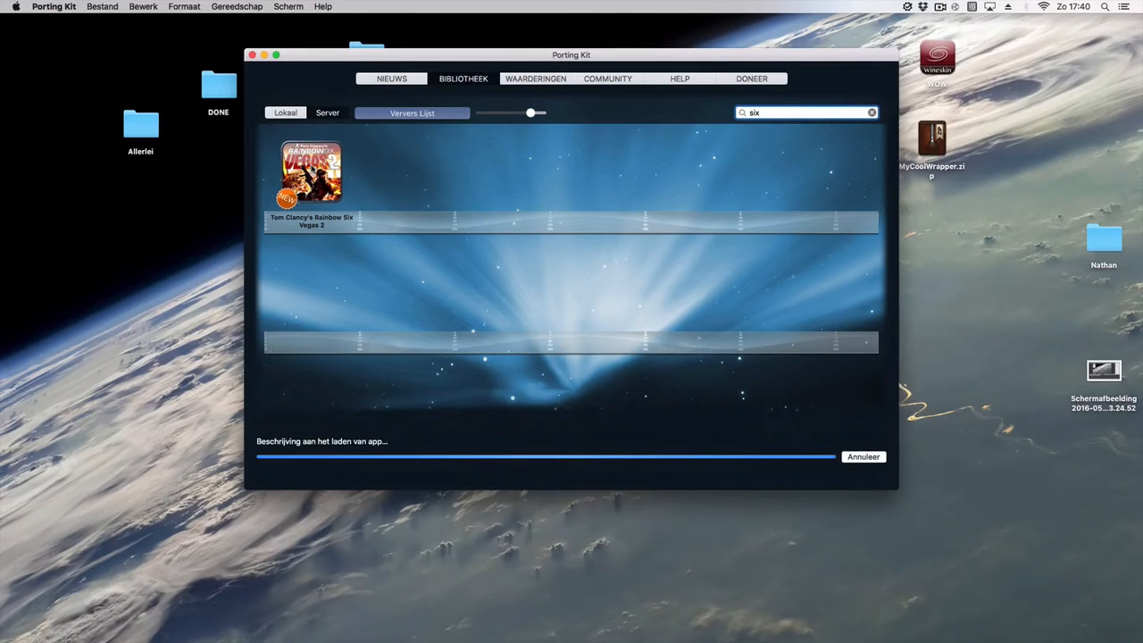
# Step: Install the Rainbow Six Vegas 2 port, accepting the agreement with 'Ik ga akkoord' and 'Installeer nu'
pyautogui.click(311, 171)
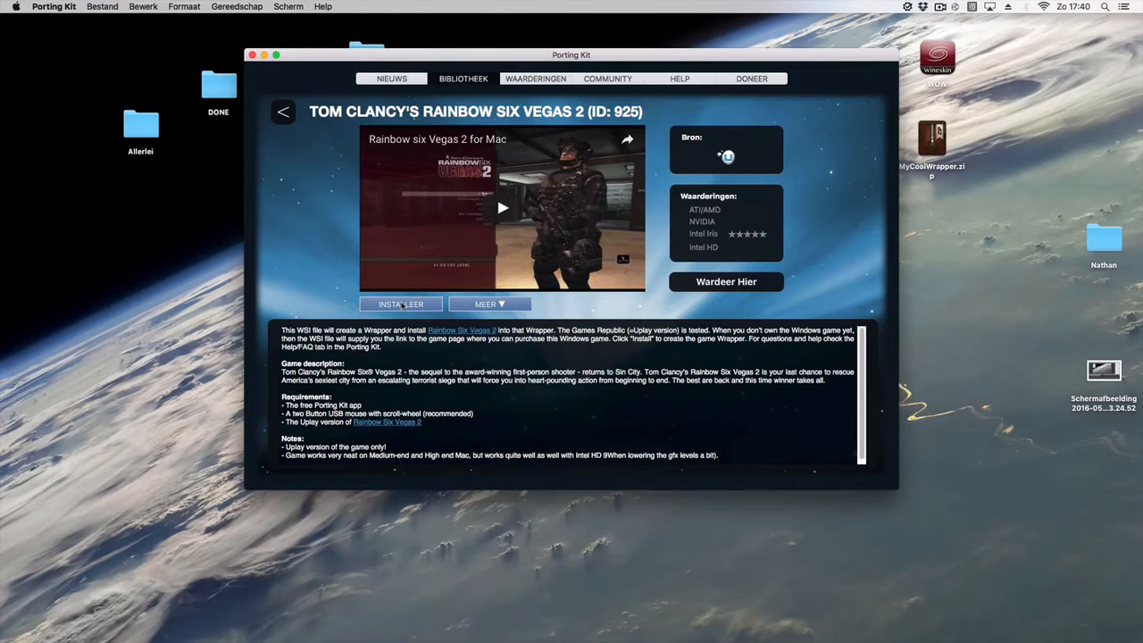
pyautogui.click(400, 303)
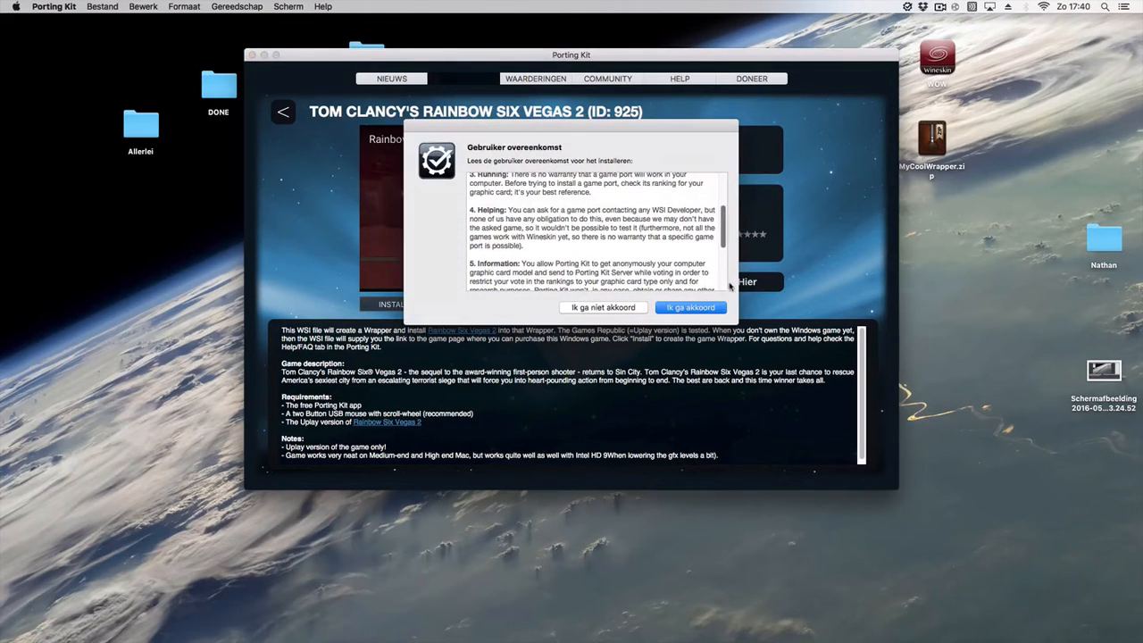
pyautogui.click(689, 307)
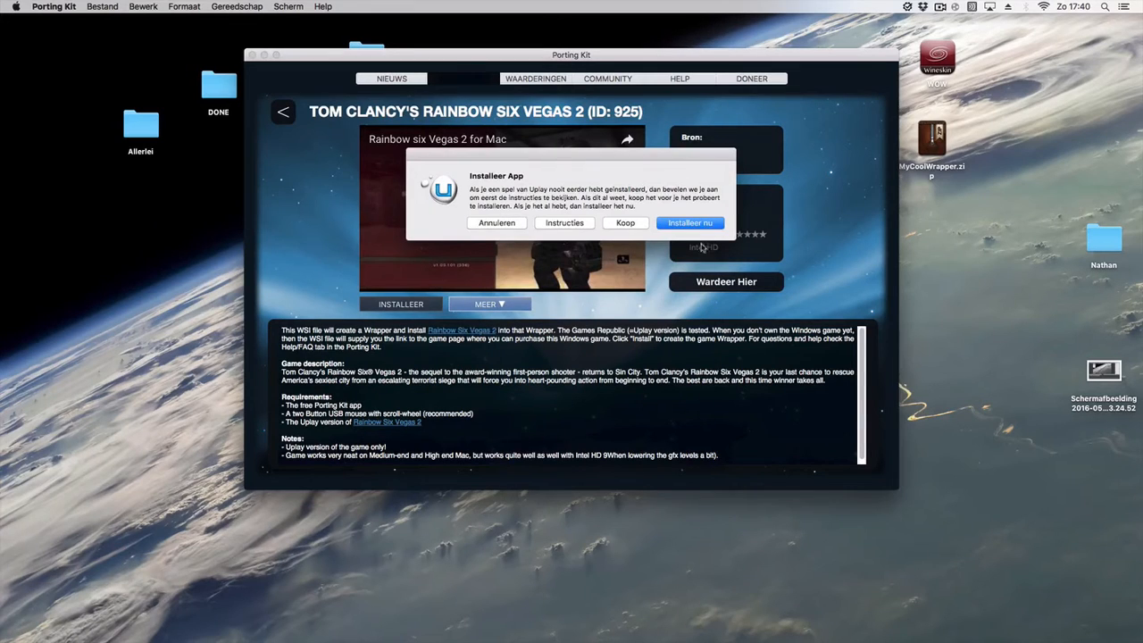
pyautogui.click(689, 222)
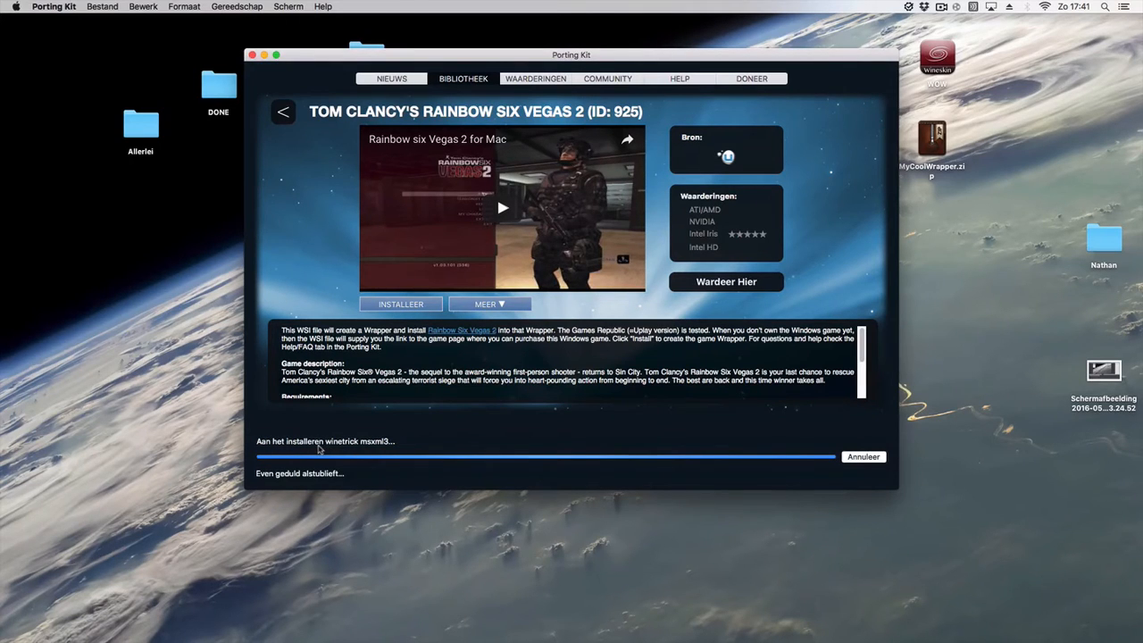
pyautogui.moveTo(423, 200)
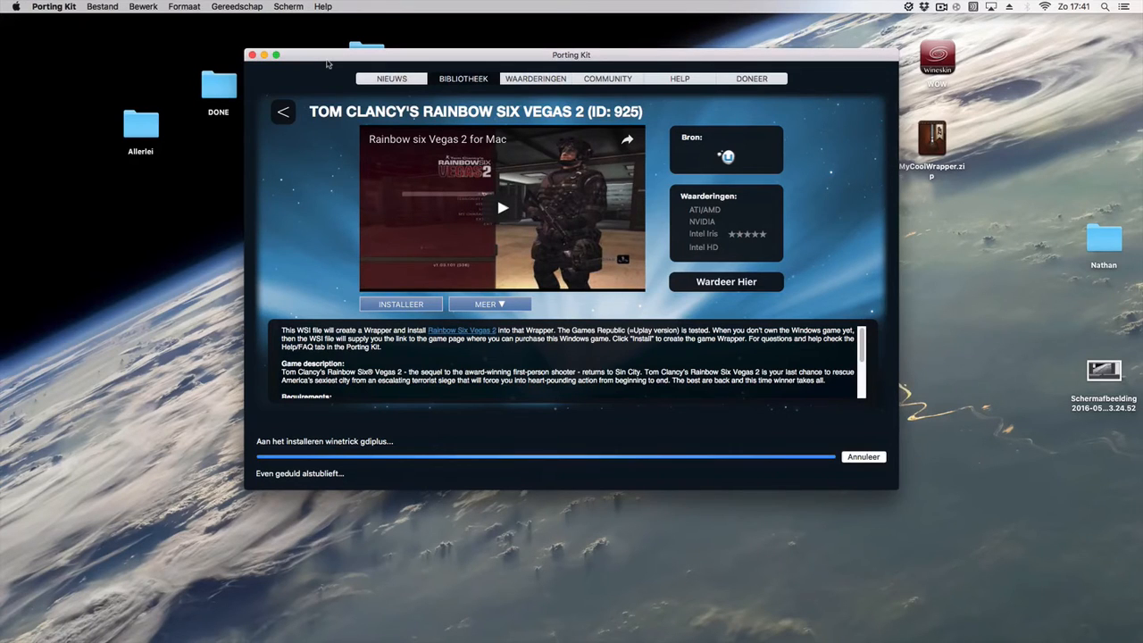
pyautogui.moveTo(897, 489)
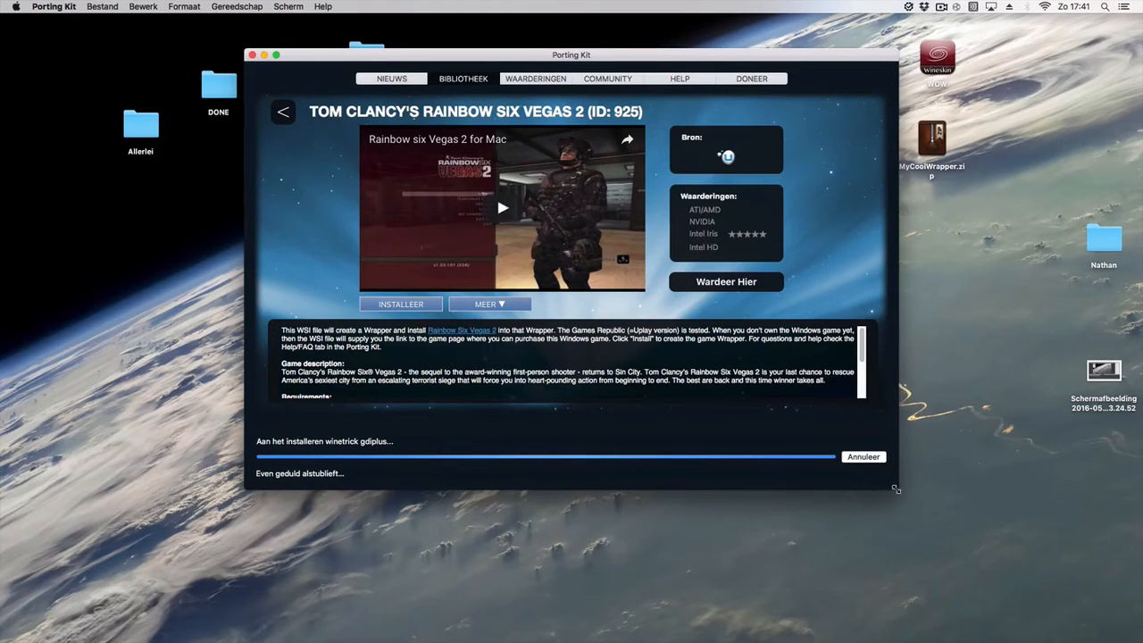
# Step: Enlarge the Porting Kit window while the winetricks installation runs
pyautogui.moveTo(897, 490); pyautogui.dragTo(940, 550)
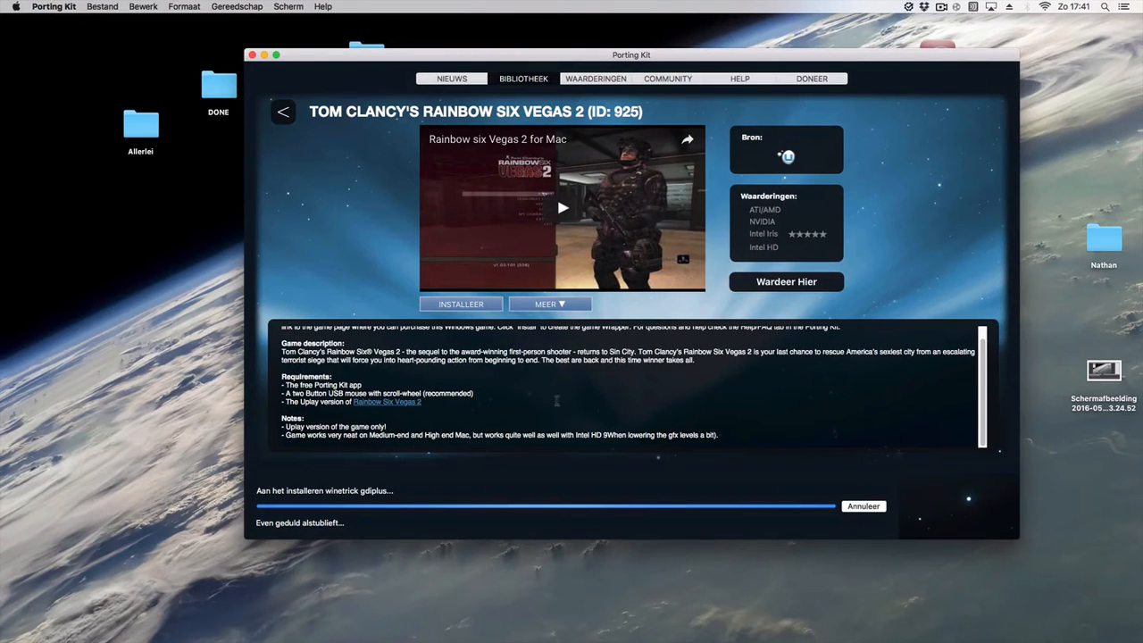
pyautogui.scroll(3)
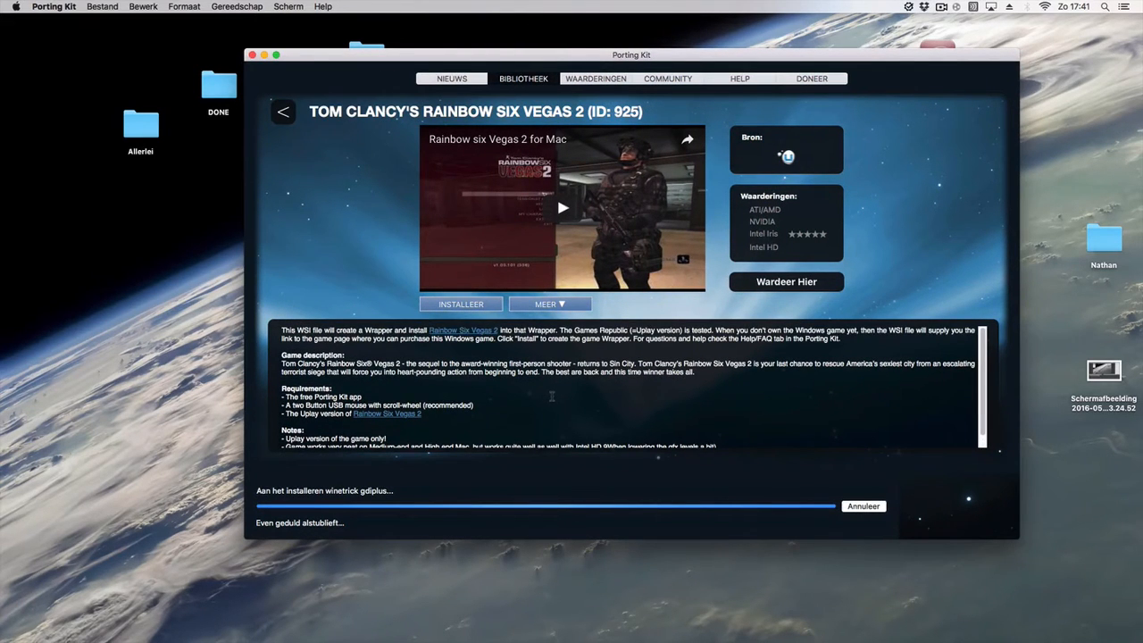
pyautogui.moveTo(795, 100)
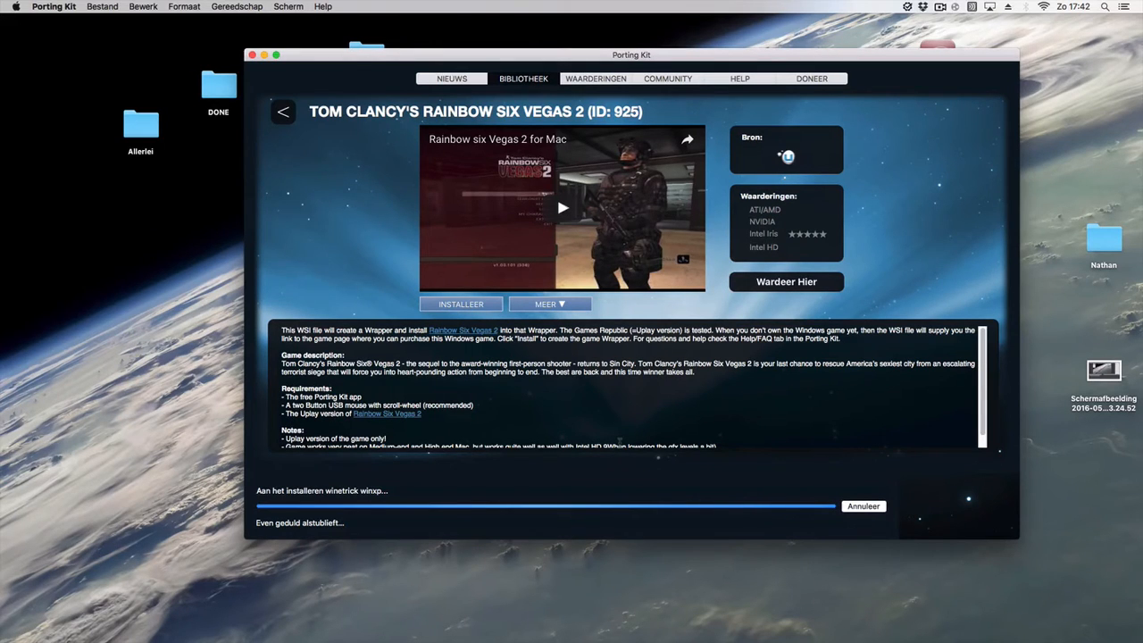
pyautogui.moveTo(448, 232)
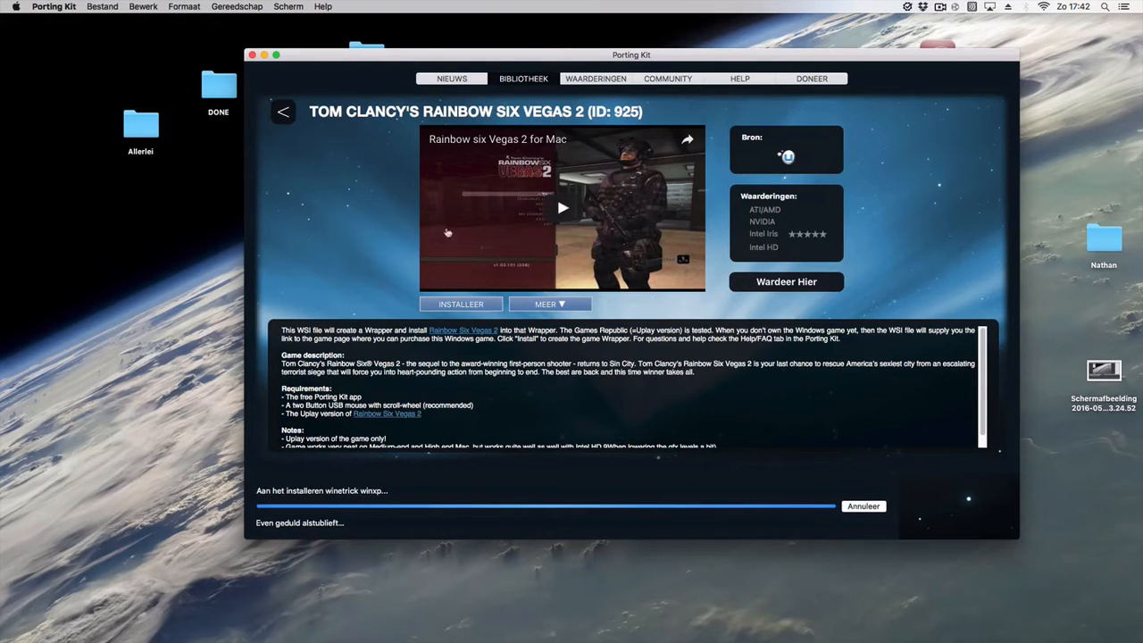
pyautogui.moveTo(718, 254)
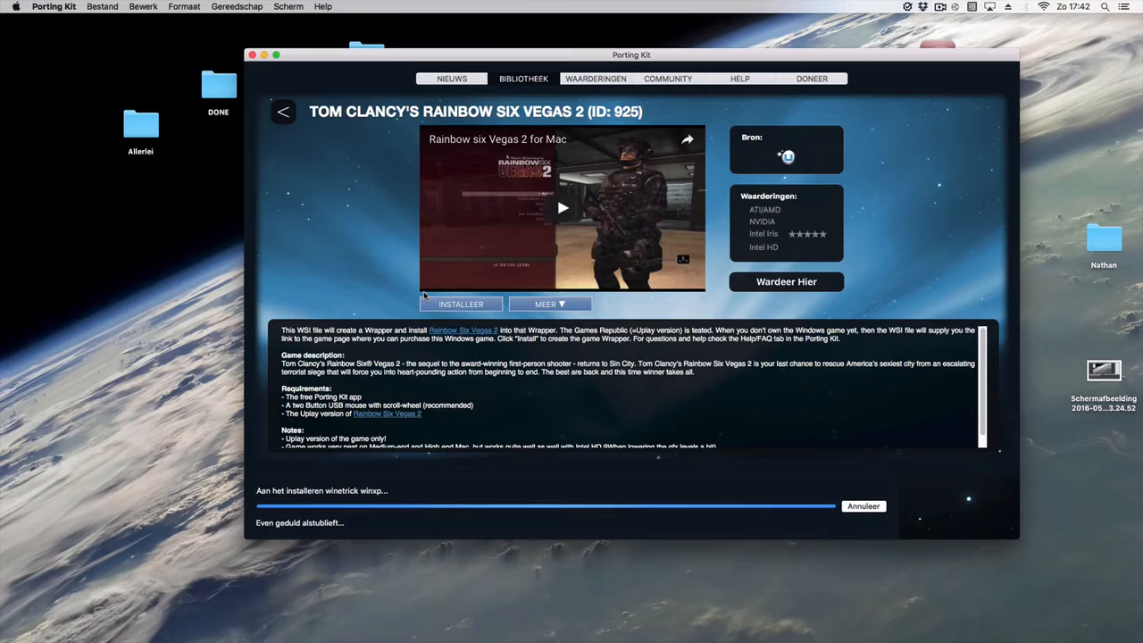
pyautogui.moveTo(460, 318)
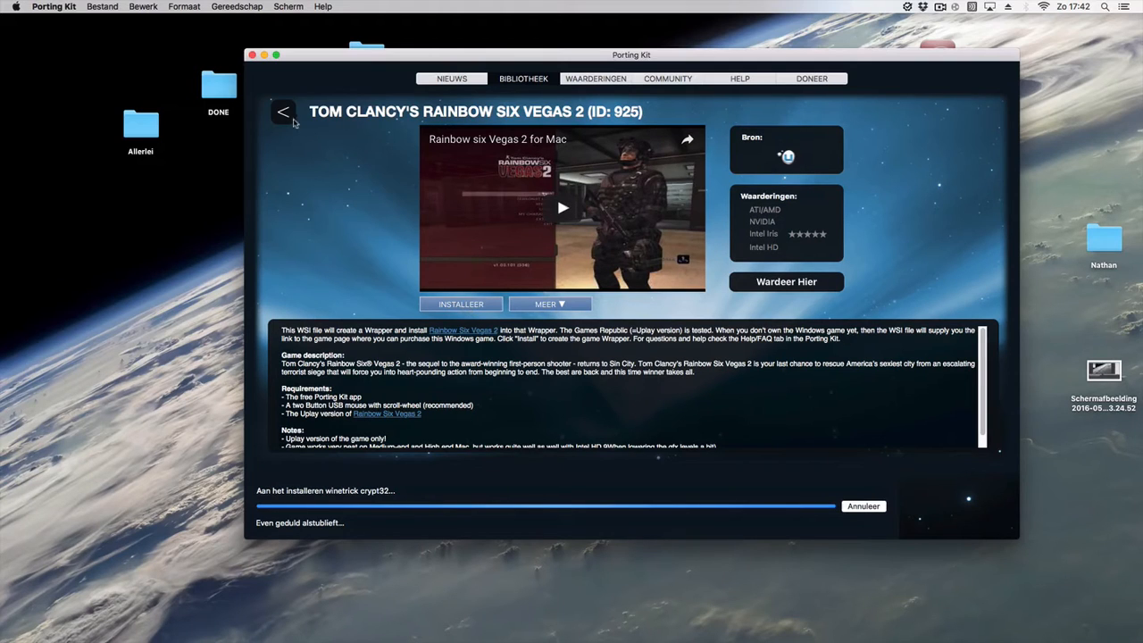
# Step: Return to the library's Server list and scroll through the available game ports during the install
pyautogui.click(284, 111)
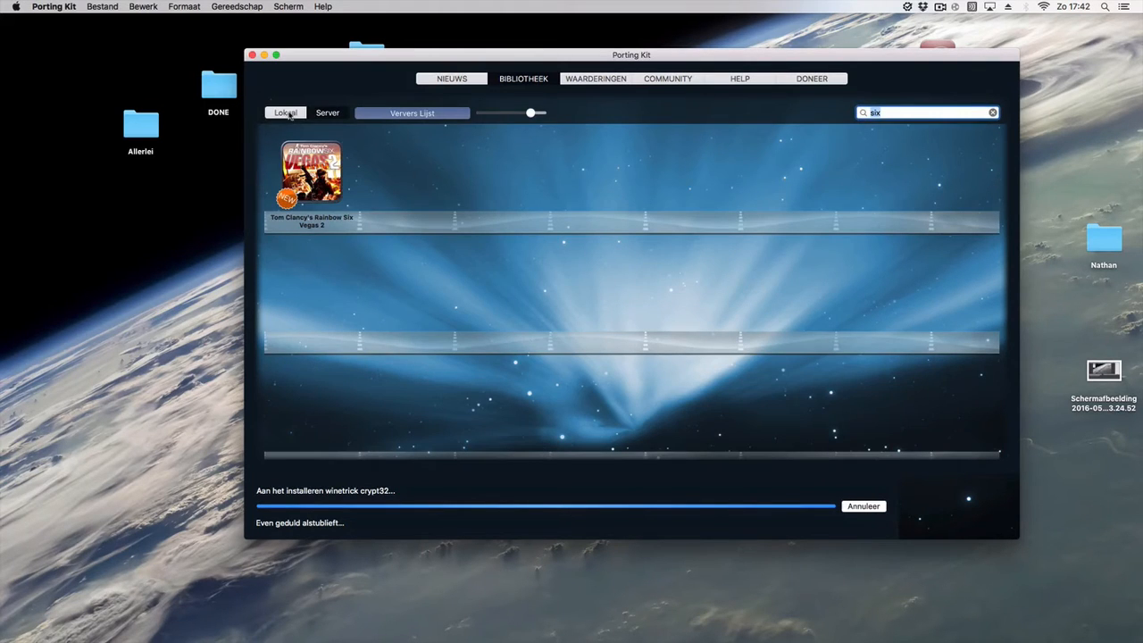
pyautogui.click(285, 113)
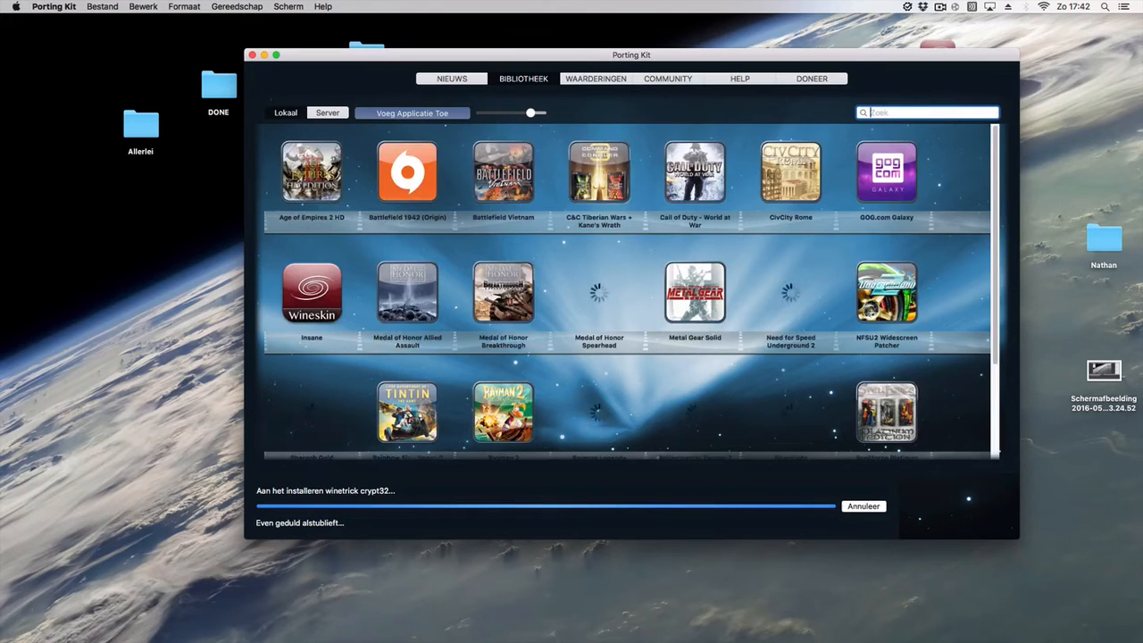
pyautogui.scroll(-3)
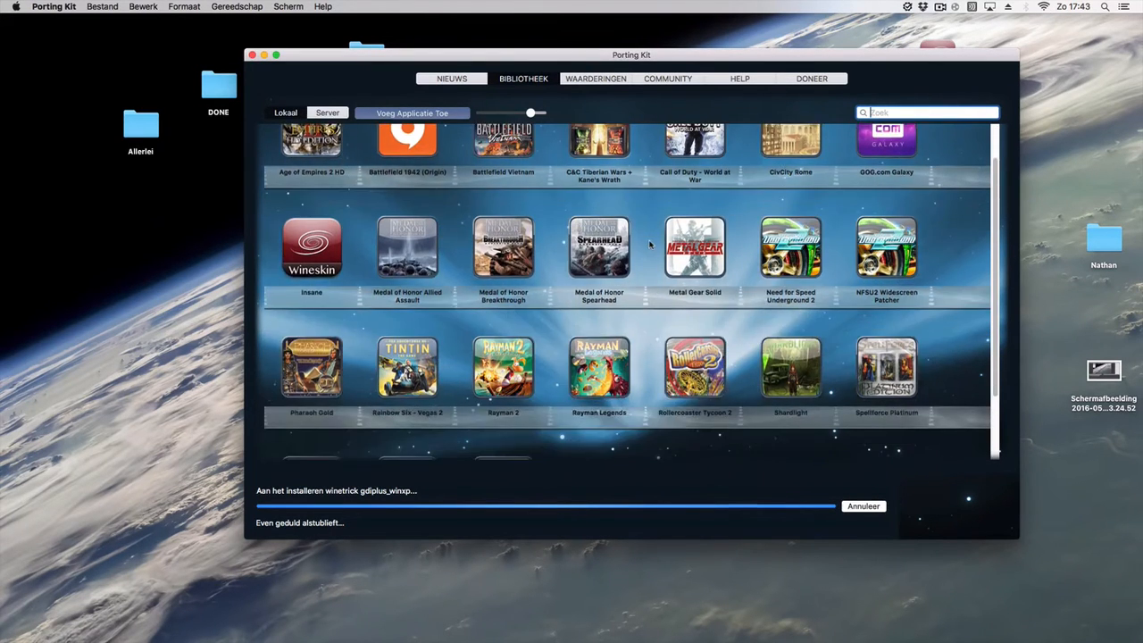
pyautogui.scroll(3)
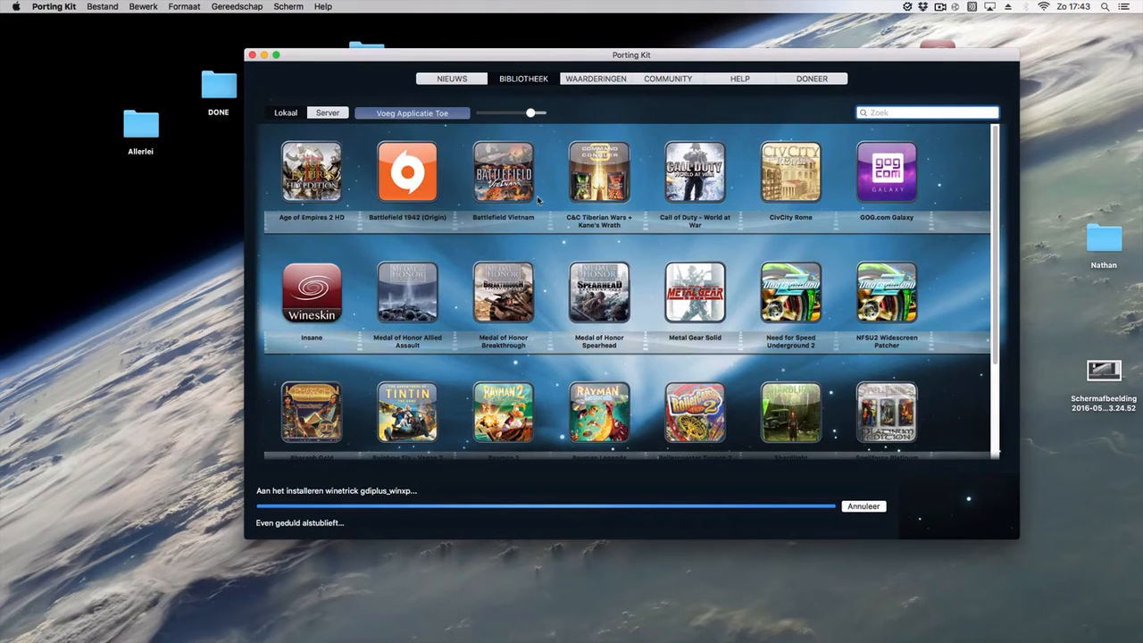
pyautogui.moveTo(328, 136)
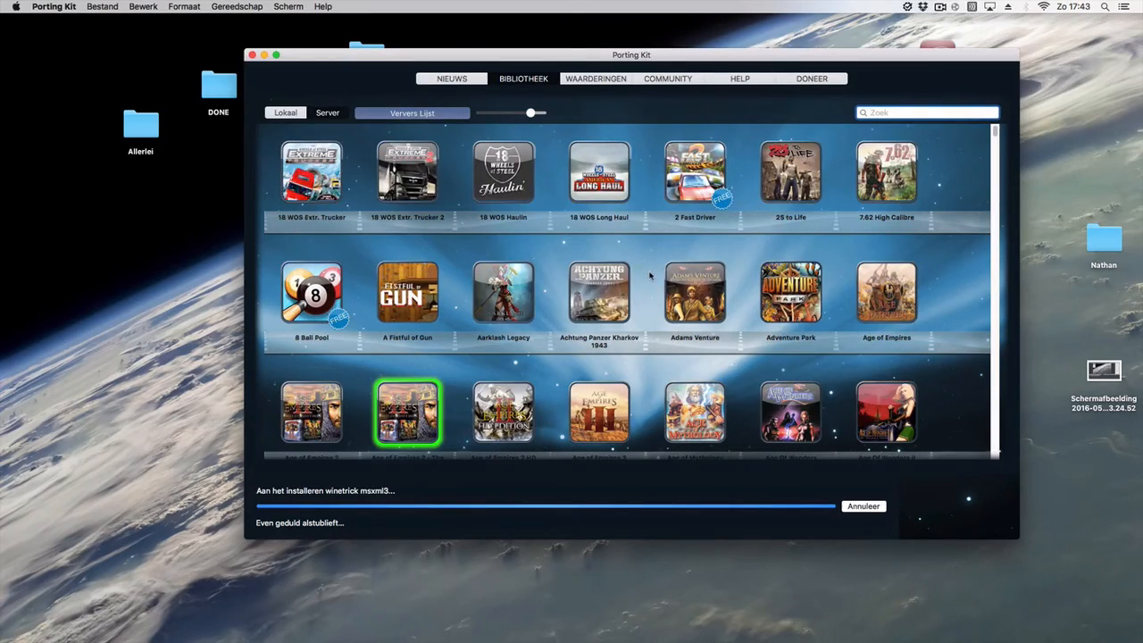
pyautogui.scroll(-3)
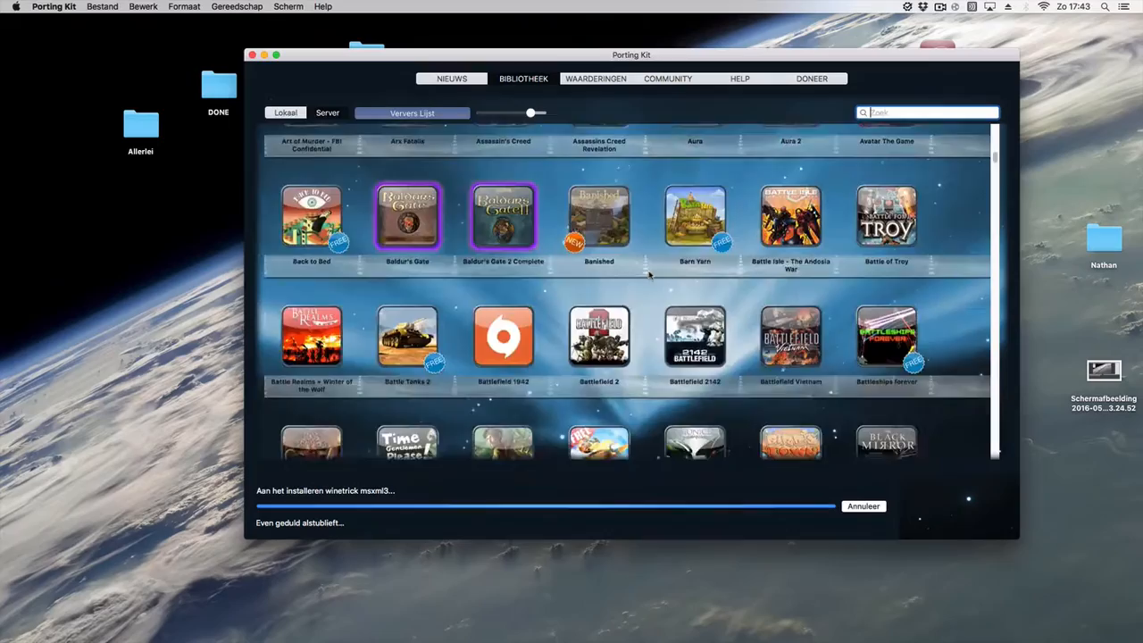
pyautogui.scroll(-3)
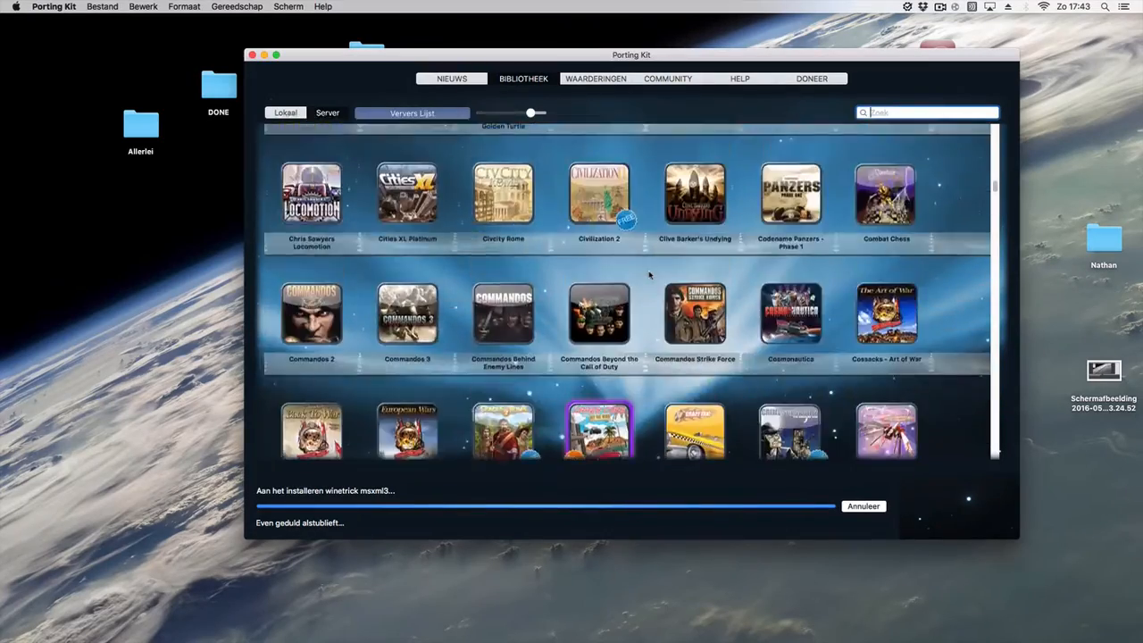
pyautogui.scroll(-3)
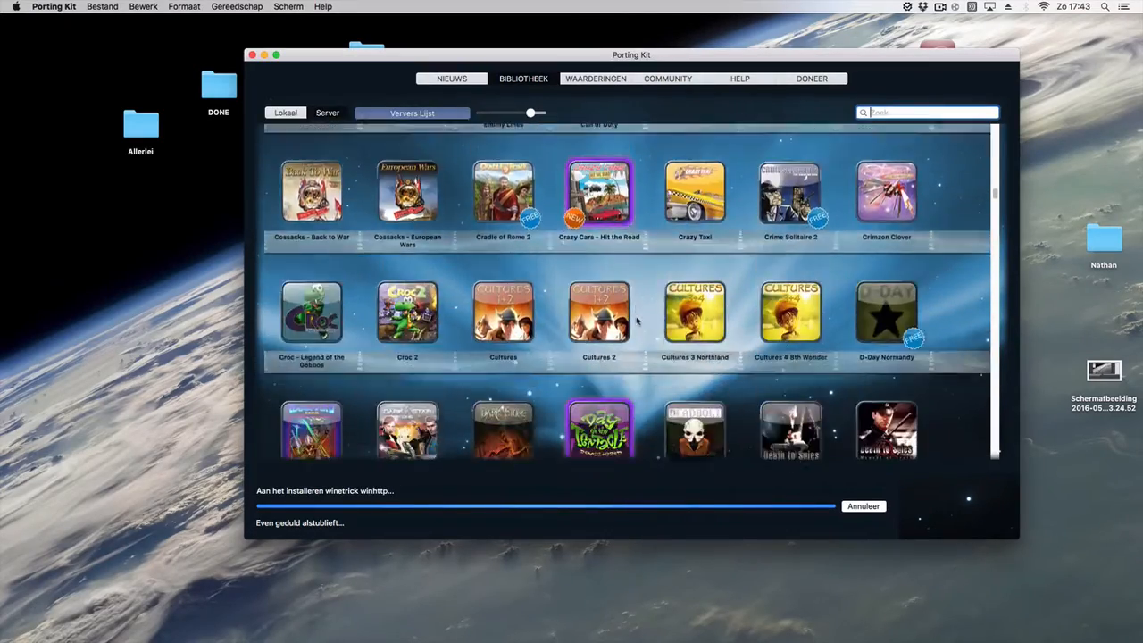
pyautogui.scroll(-3)
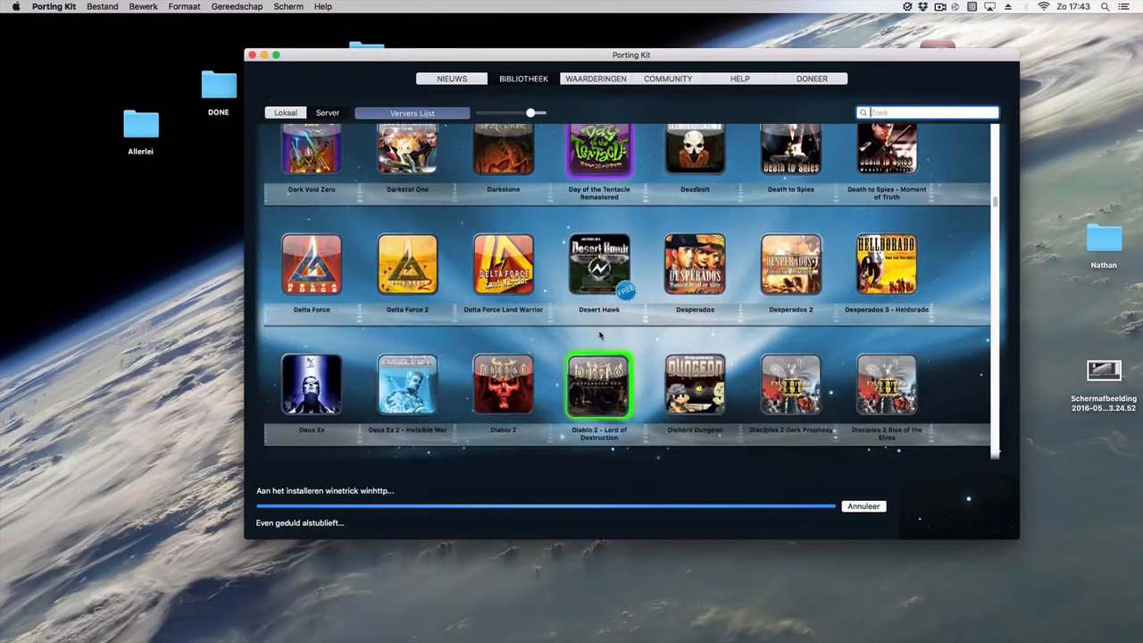
pyautogui.scroll(-3)
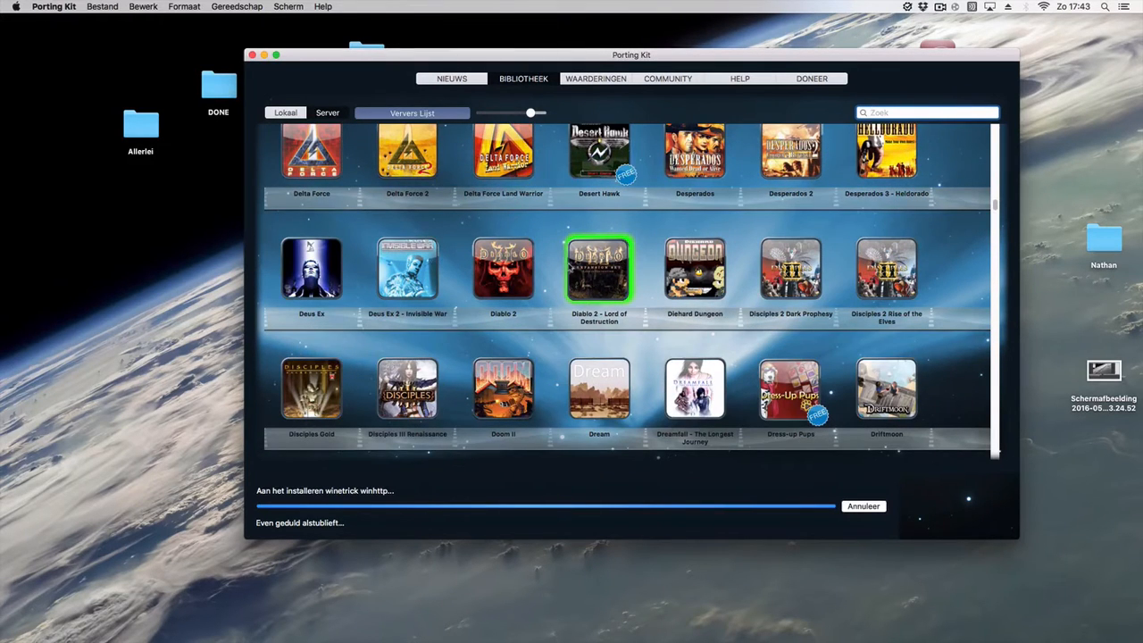
pyautogui.moveTo(611, 275)
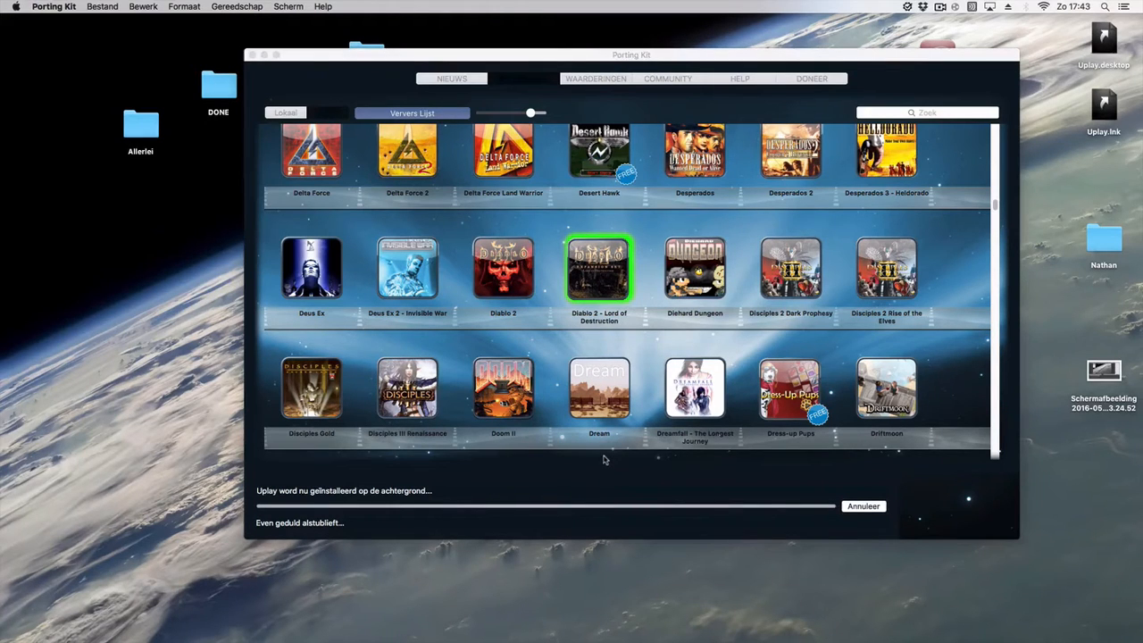
pyautogui.moveTo(568, 350)
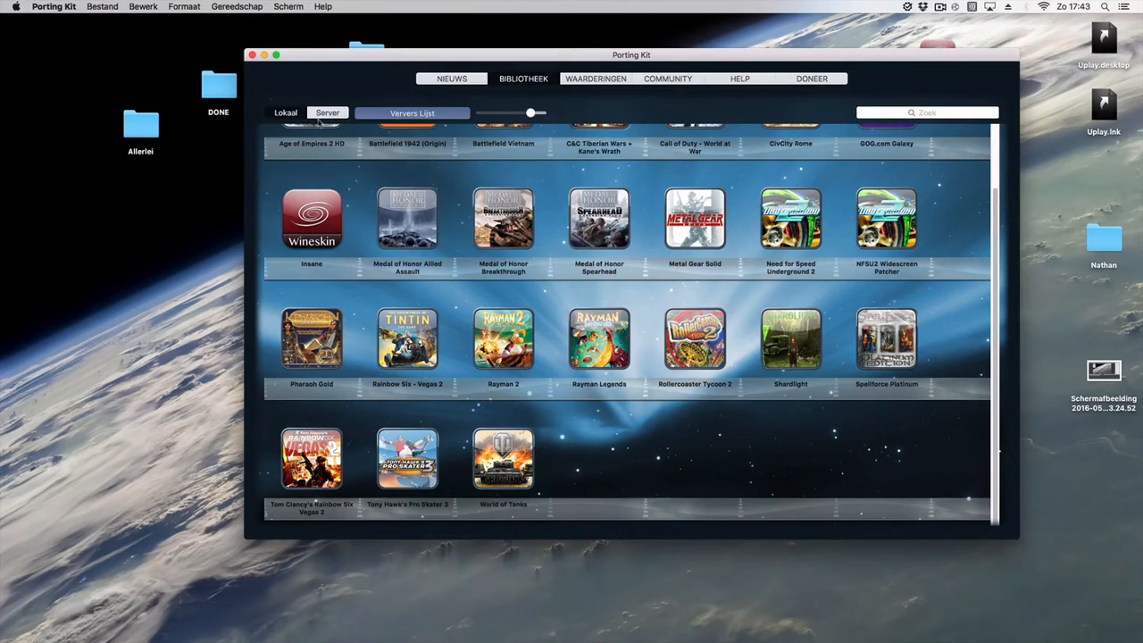
pyautogui.moveTo(550, 378)
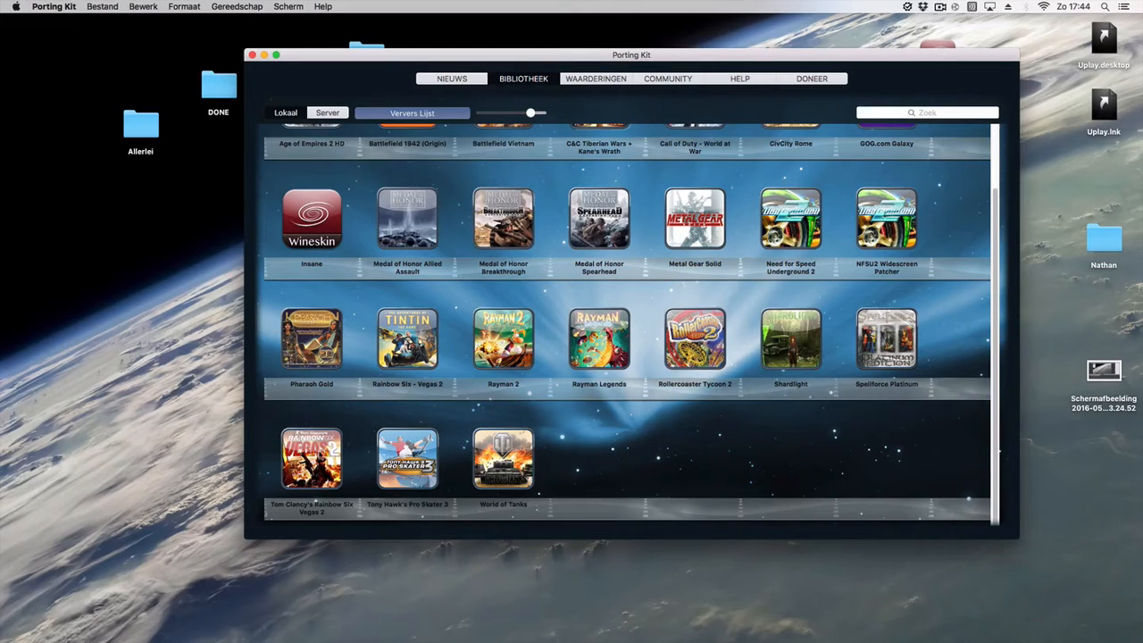
# Step: Scroll the Rainbow Six Vegas 2 game page to review its description and requirements
pyautogui.scroll(3)
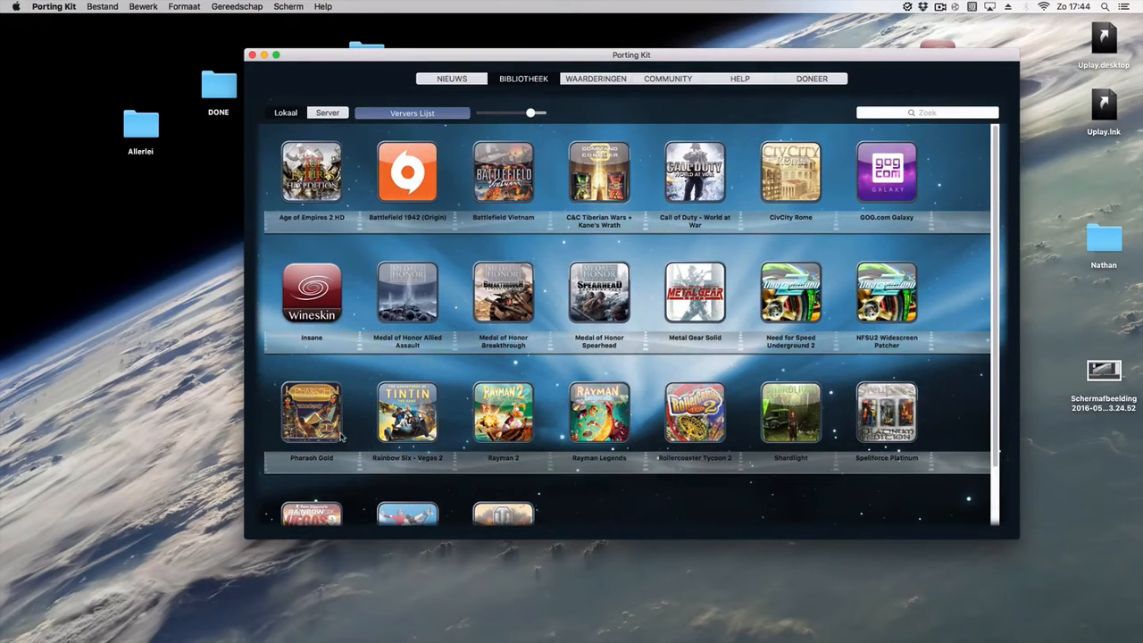
pyautogui.scroll(-3)
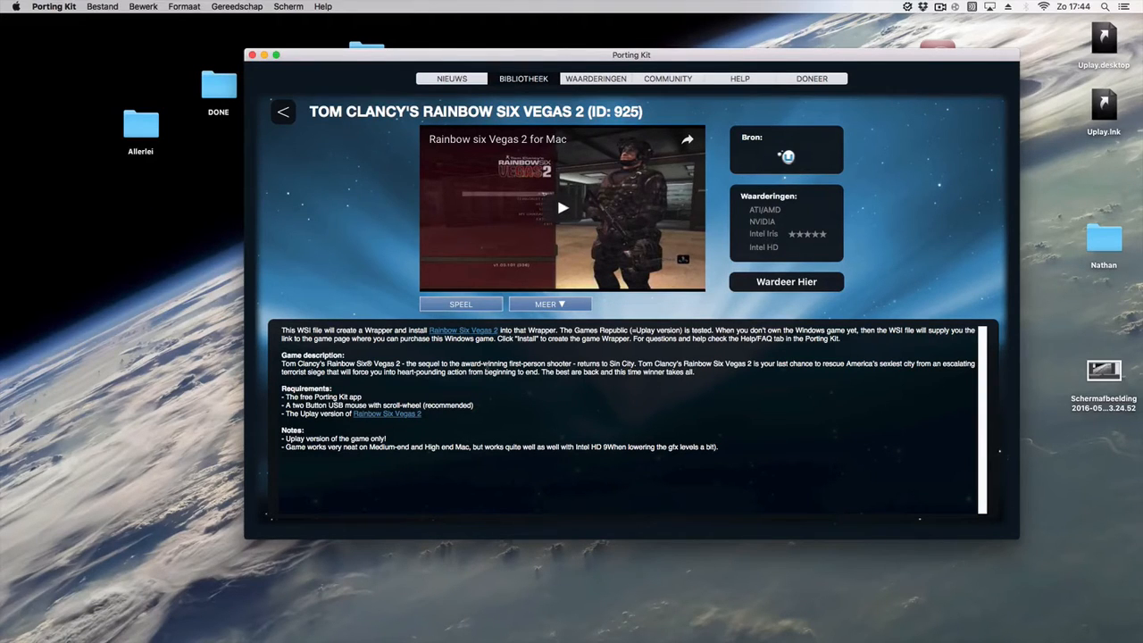
# Step: Sign in to Uplay with the 'paul' email and password so the News feed loads
pyautogui.click(461, 304)
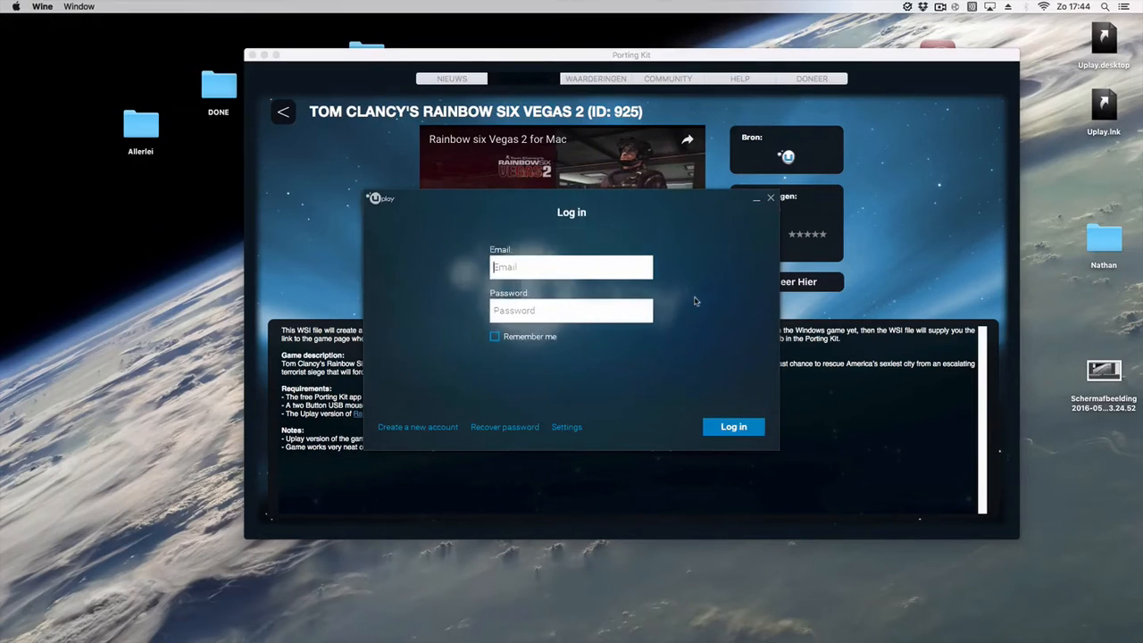
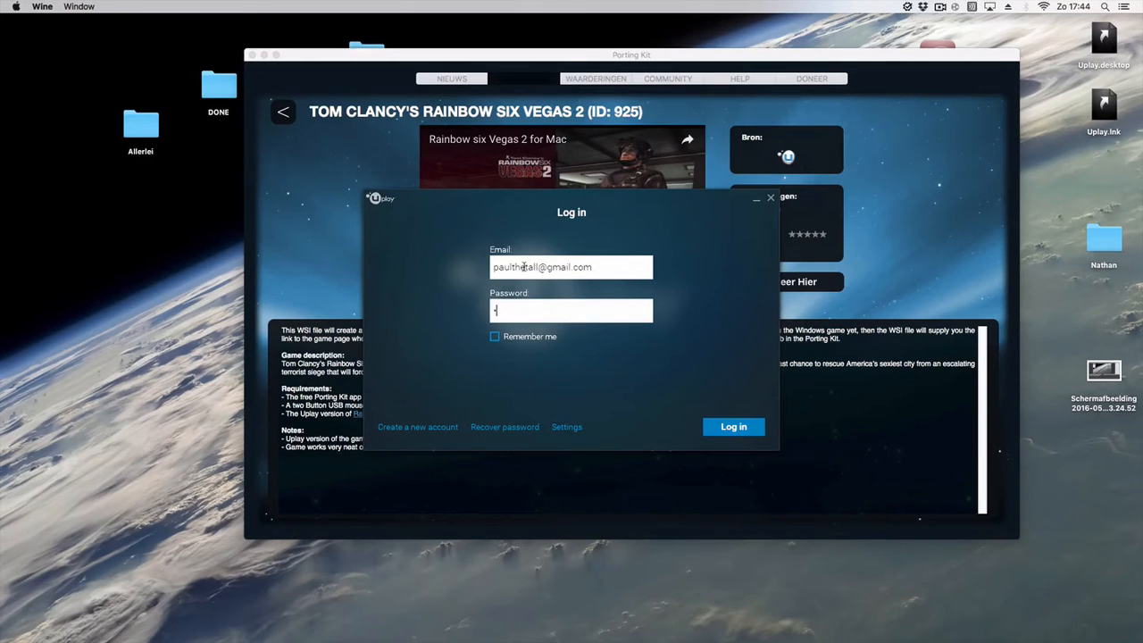
pyautogui.write('password')
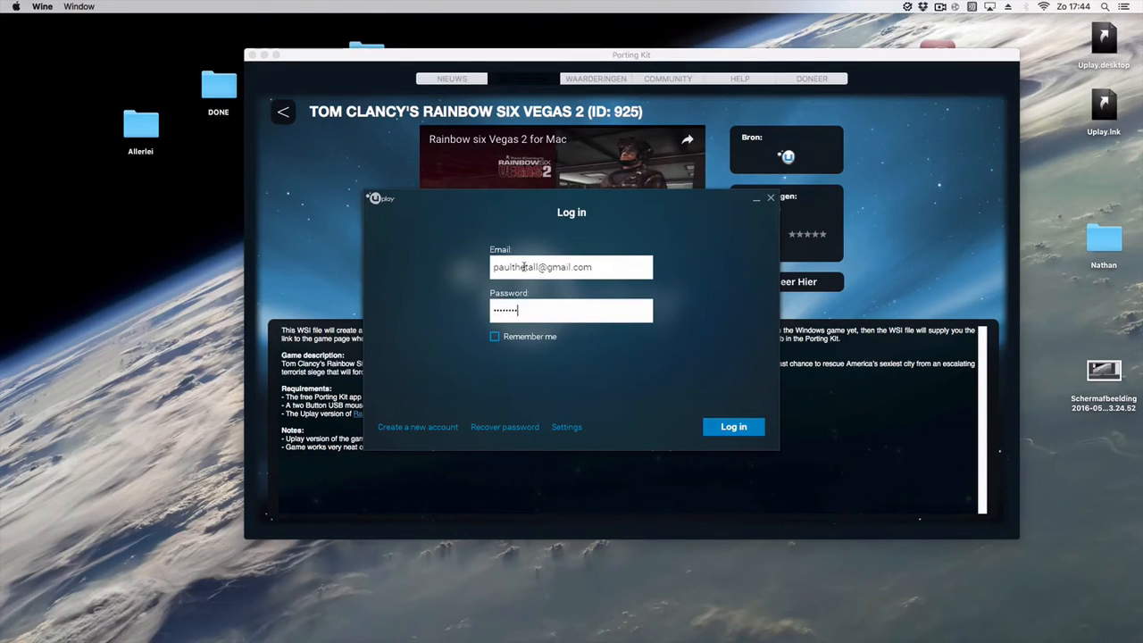
pyautogui.click(733, 425)
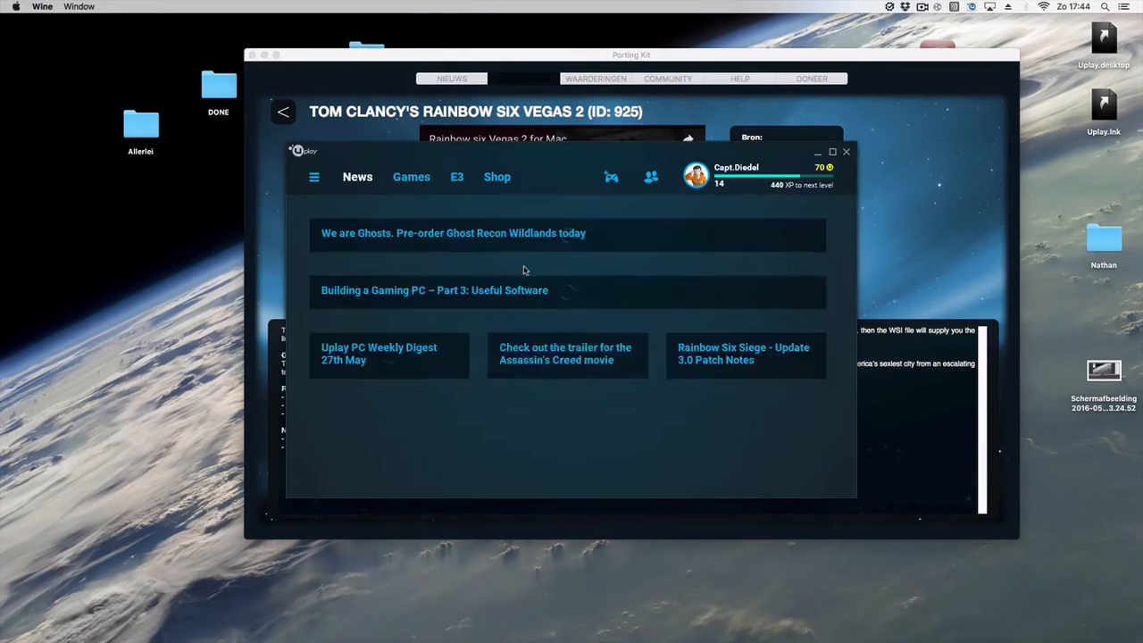
# Step: View Rainbow Six Vegas 2 in Uplay's owned games, then quit Uplay from its tray menu
pyautogui.click(315, 177)
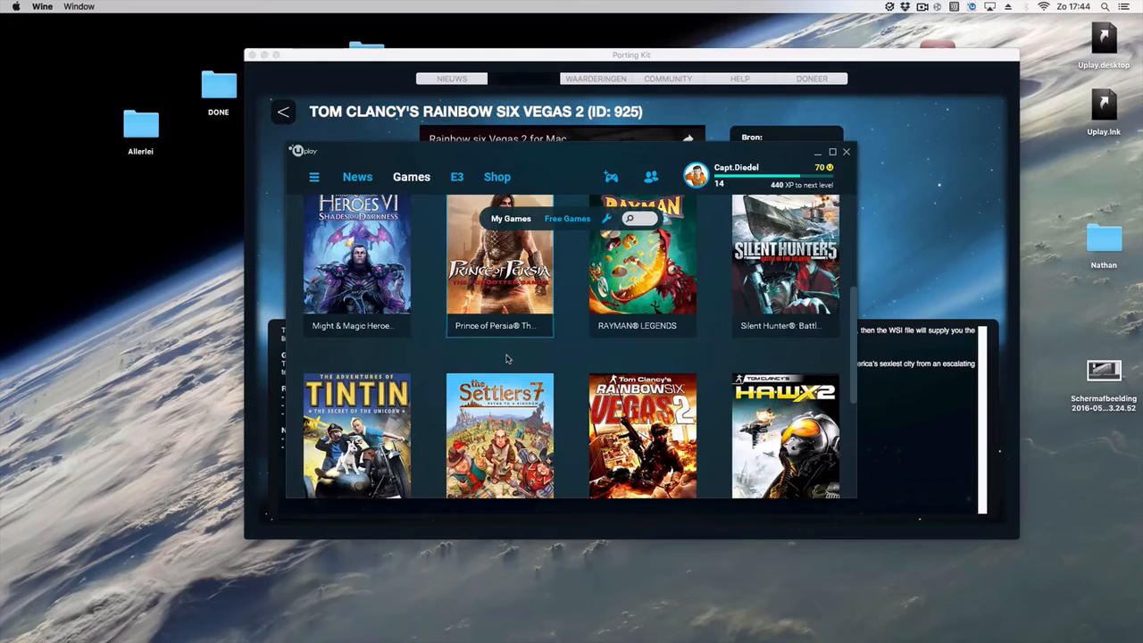
pyautogui.scroll(-3)
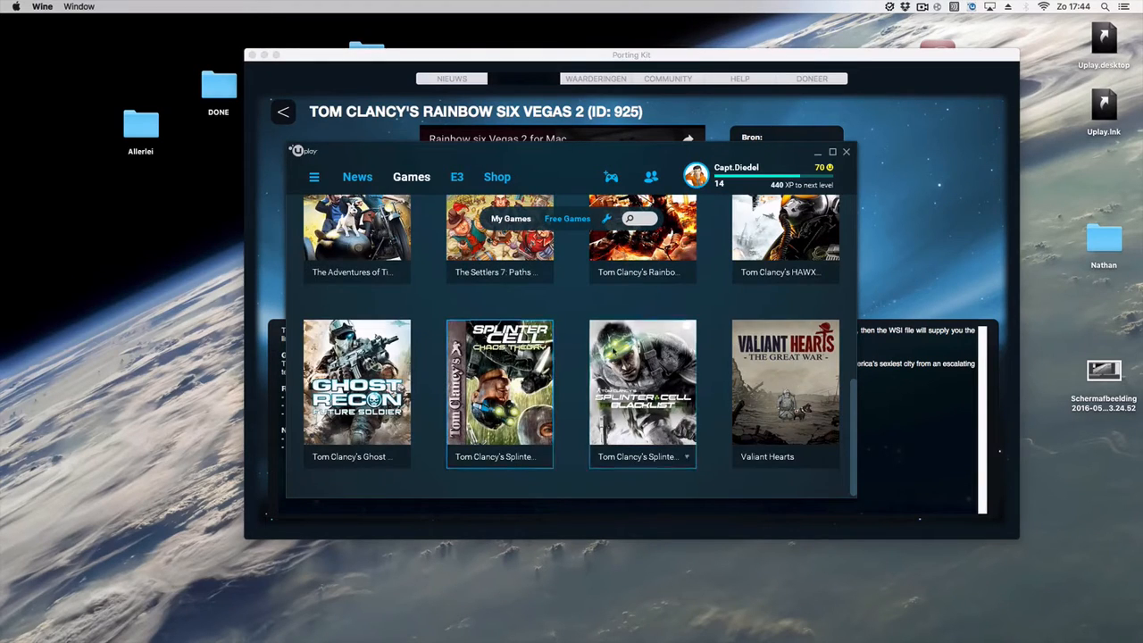
pyautogui.click(643, 233)
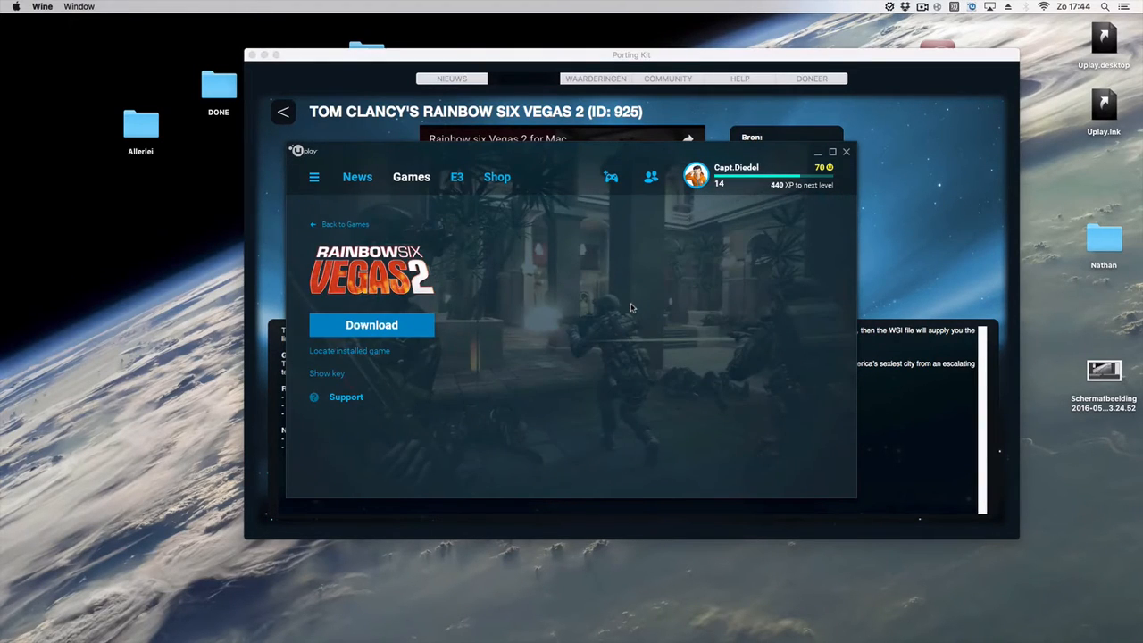
pyautogui.moveTo(938, 45)
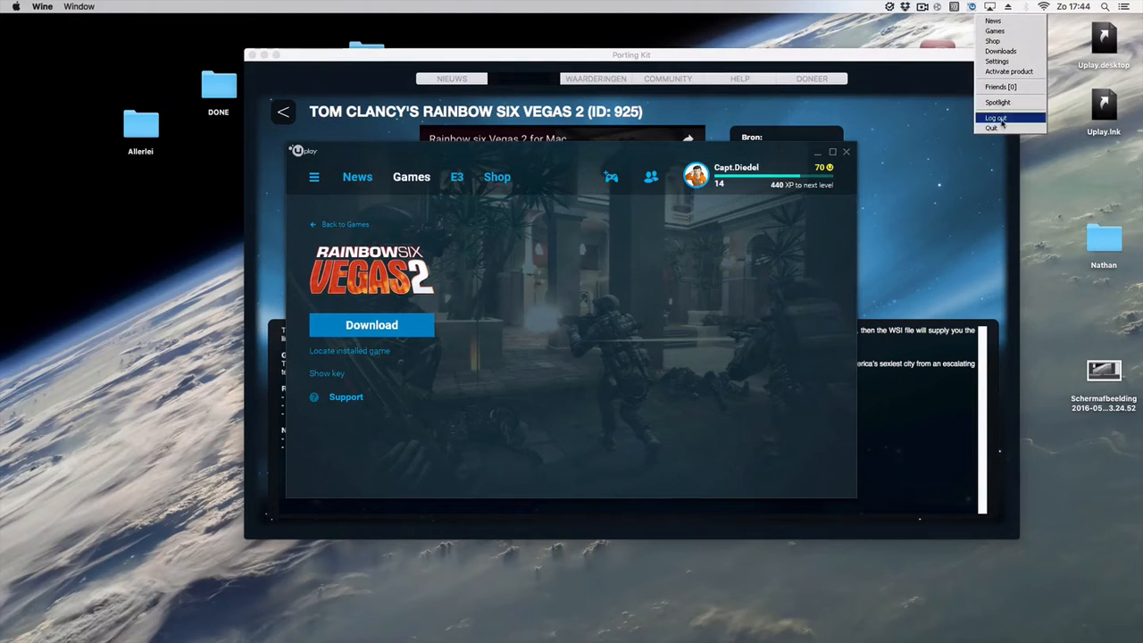
pyautogui.click(997, 118)
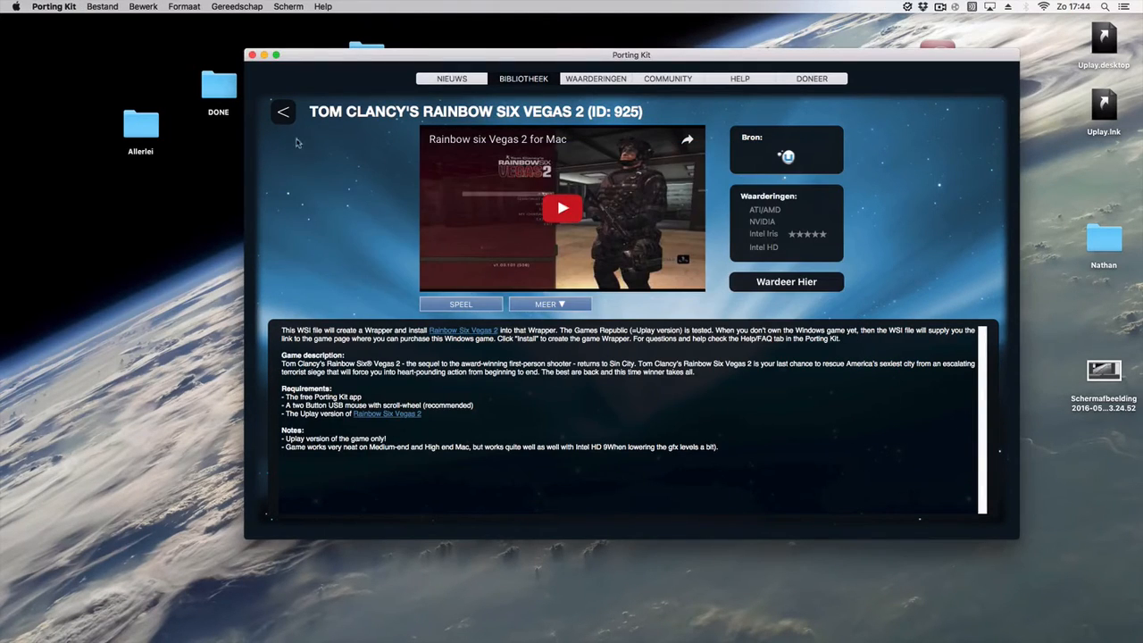
# Step: Return to the Bibliotheek, toggle between Server and Lokaal listings, cancelling the server load
pyautogui.click(282, 111)
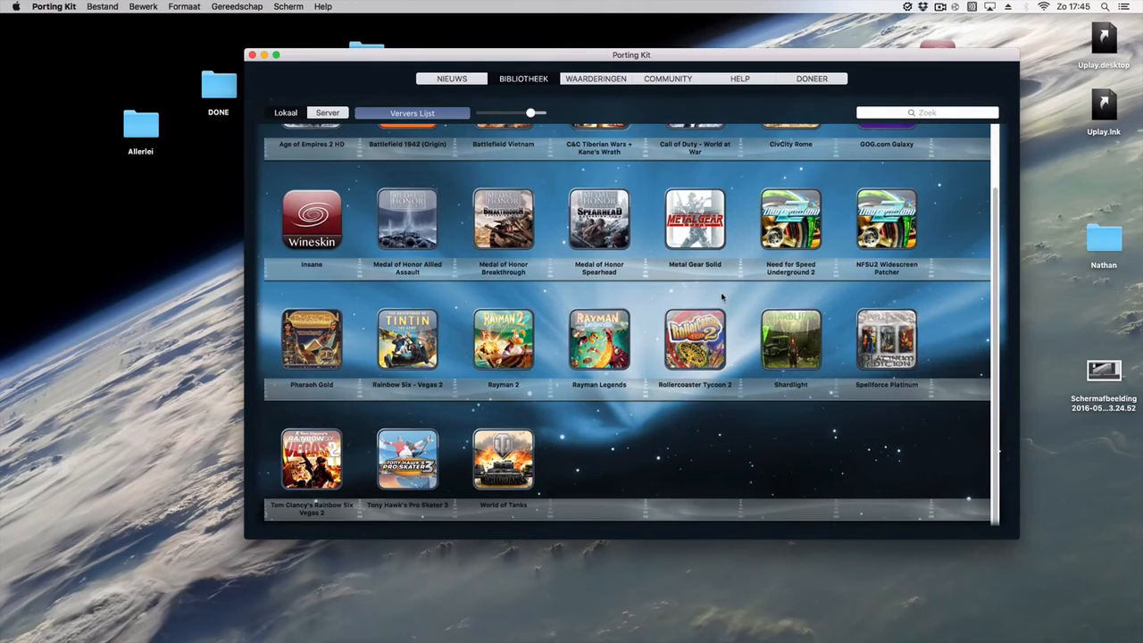
pyautogui.scroll(3)
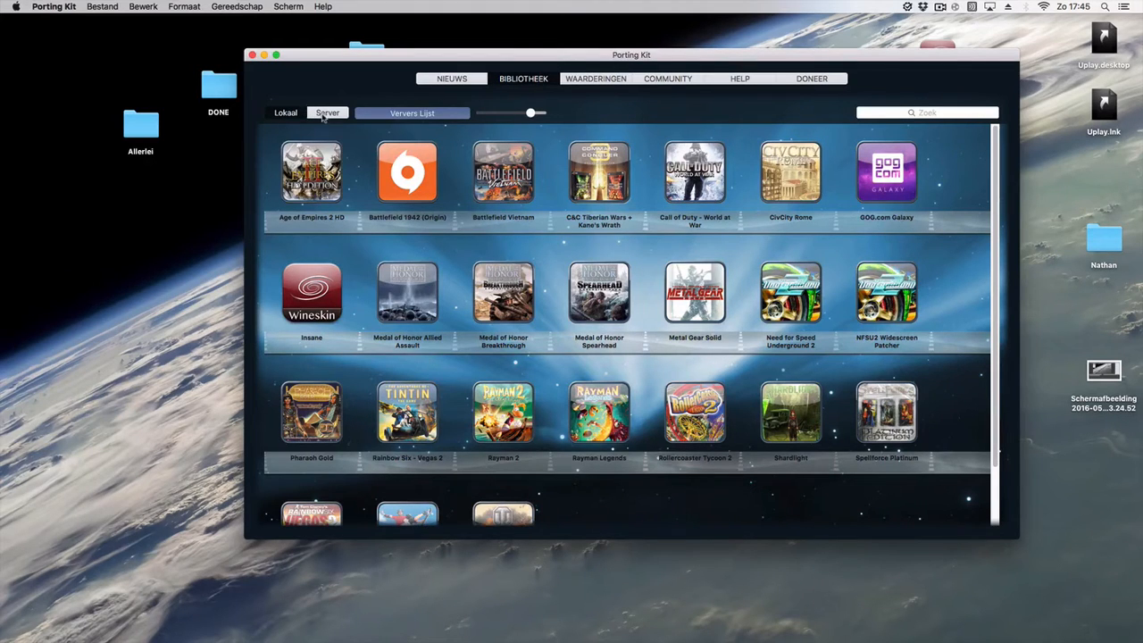
pyautogui.click(286, 112)
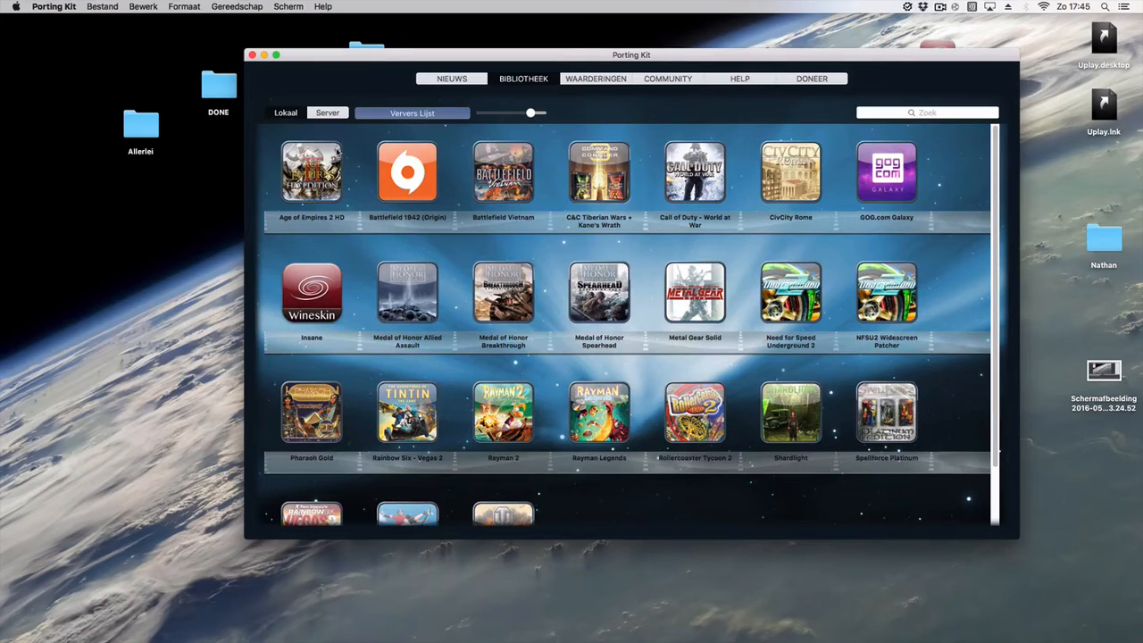
pyautogui.click(326, 112)
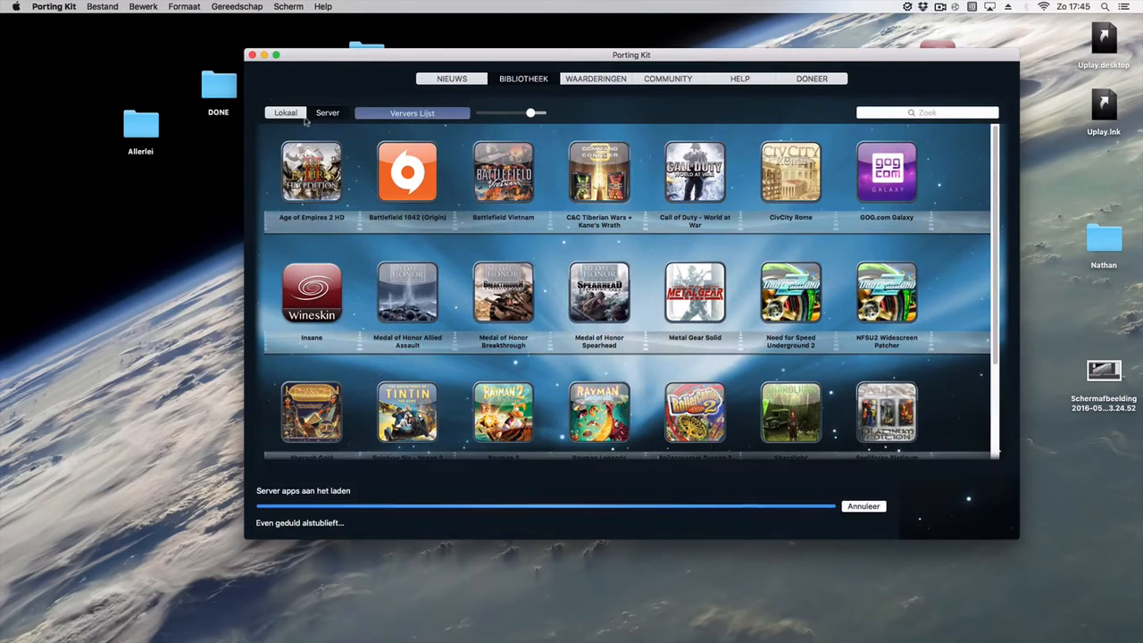
pyautogui.click(286, 113)
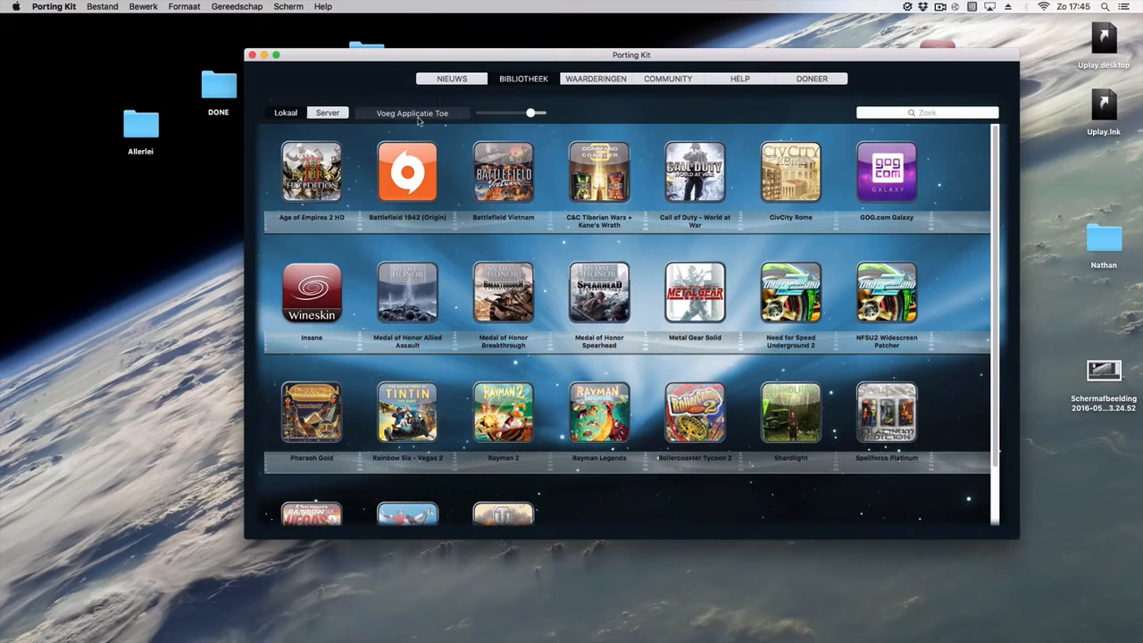
# Step: Start adding a new application to the local library via Voeg Applicatie Toe
pyautogui.click(411, 112)
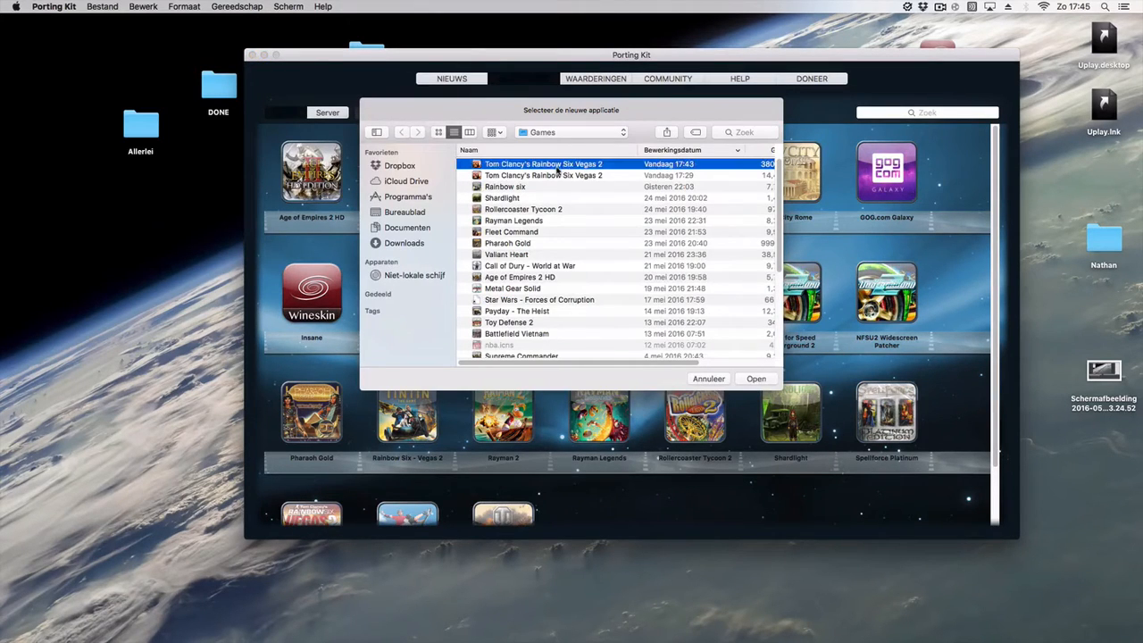
# Step: Add the Tom Clancy's Rainbow Six Vegas 2 wrapper and view its game page description
pyautogui.click(543, 175)
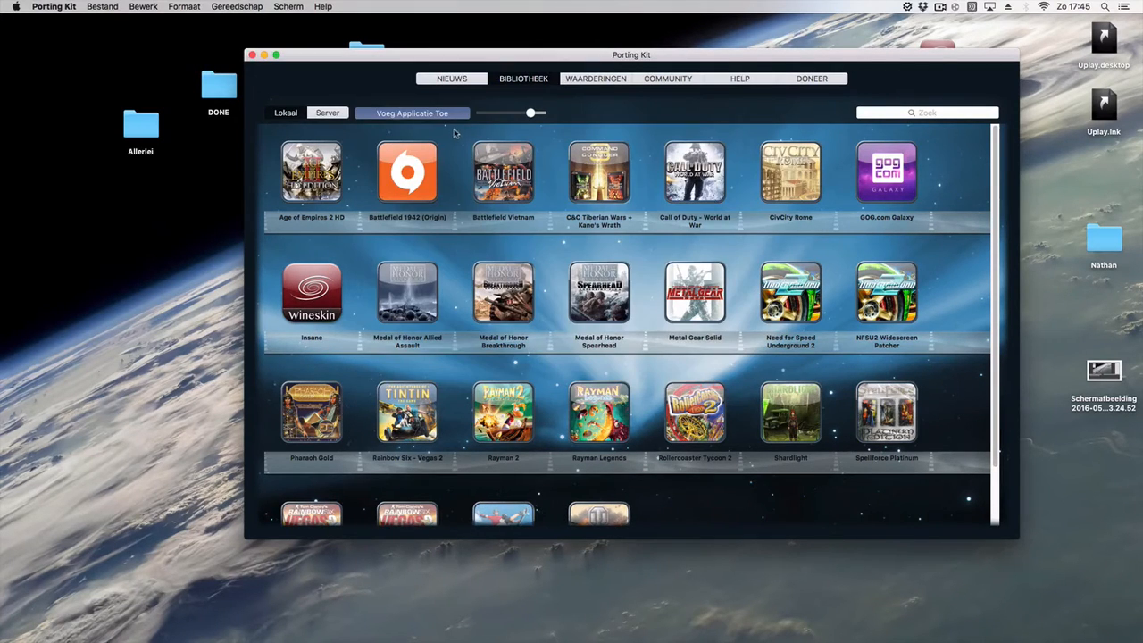
pyautogui.scroll(-3)
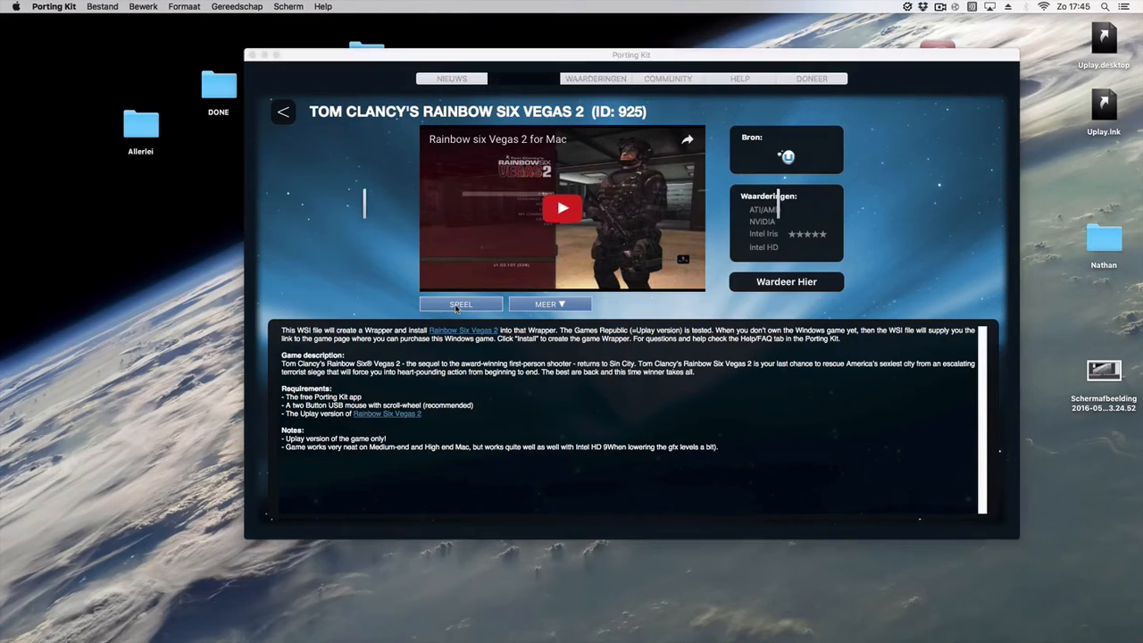
pyautogui.click(461, 303)
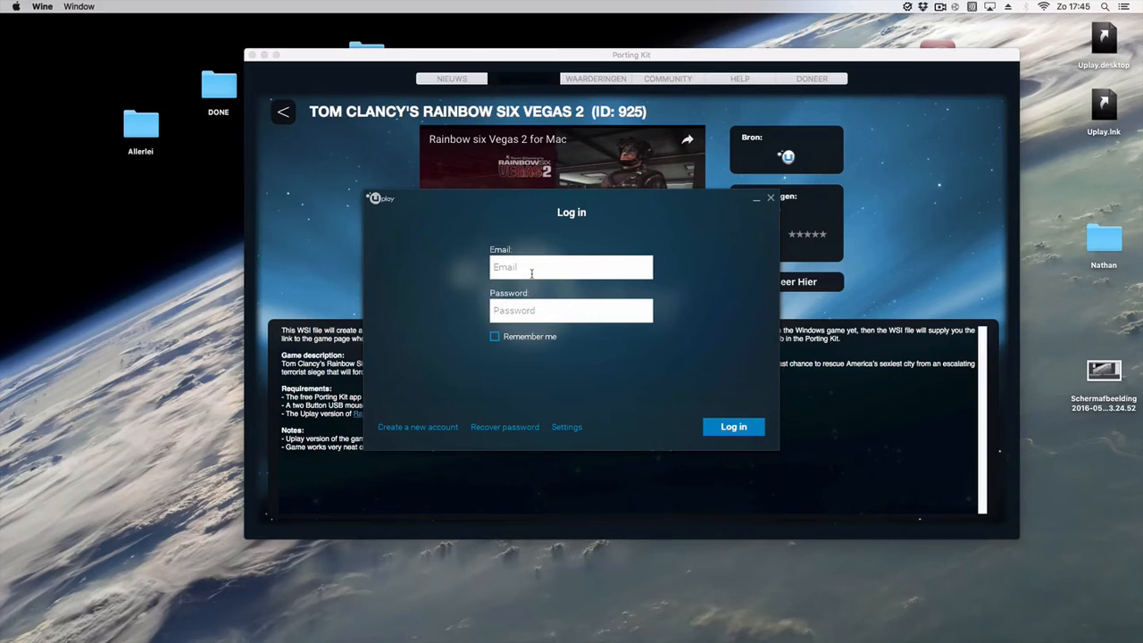
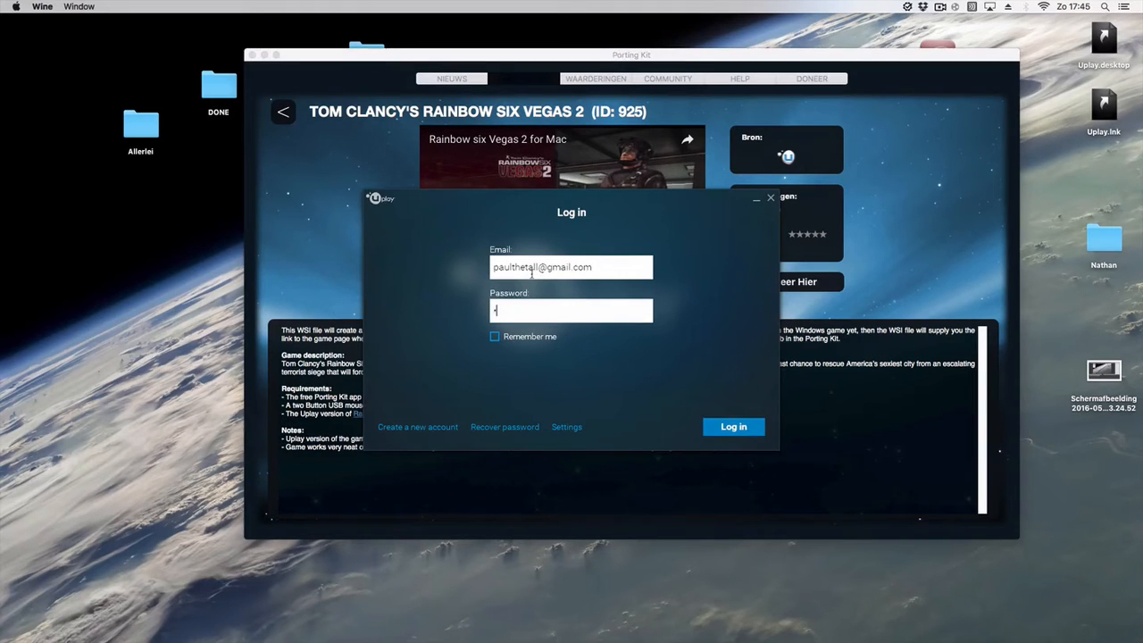
pyautogui.click(732, 426)
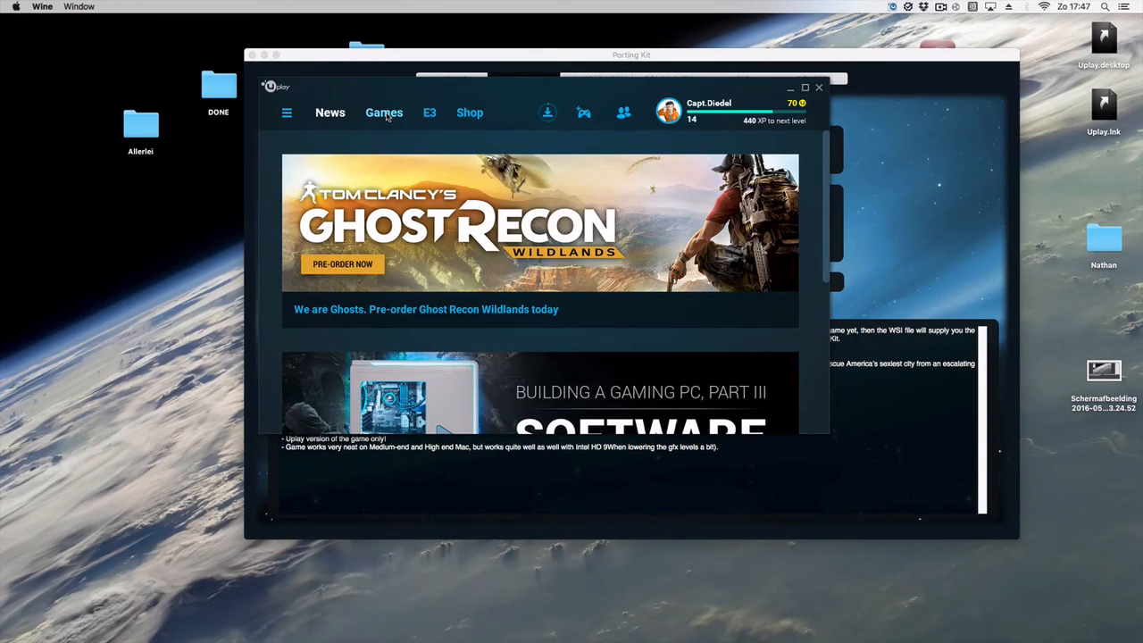
# Step: Launch Tom Clancy's Rainbow Six Vegas 2 from Uplay's Games library via Play
pyautogui.click(384, 113)
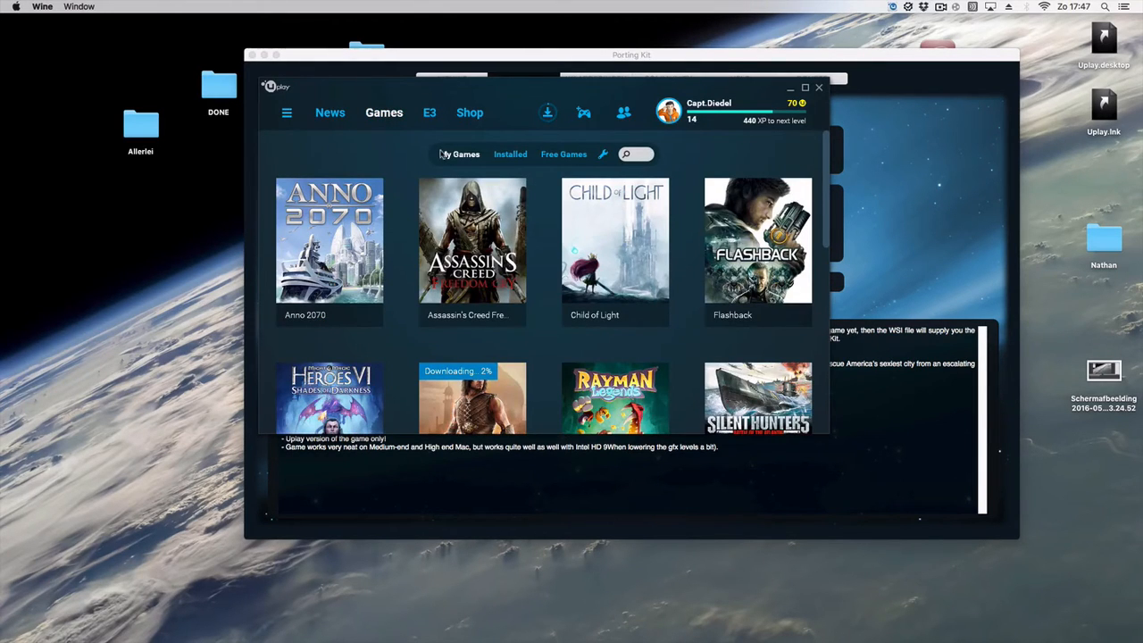
pyautogui.scroll(-3)
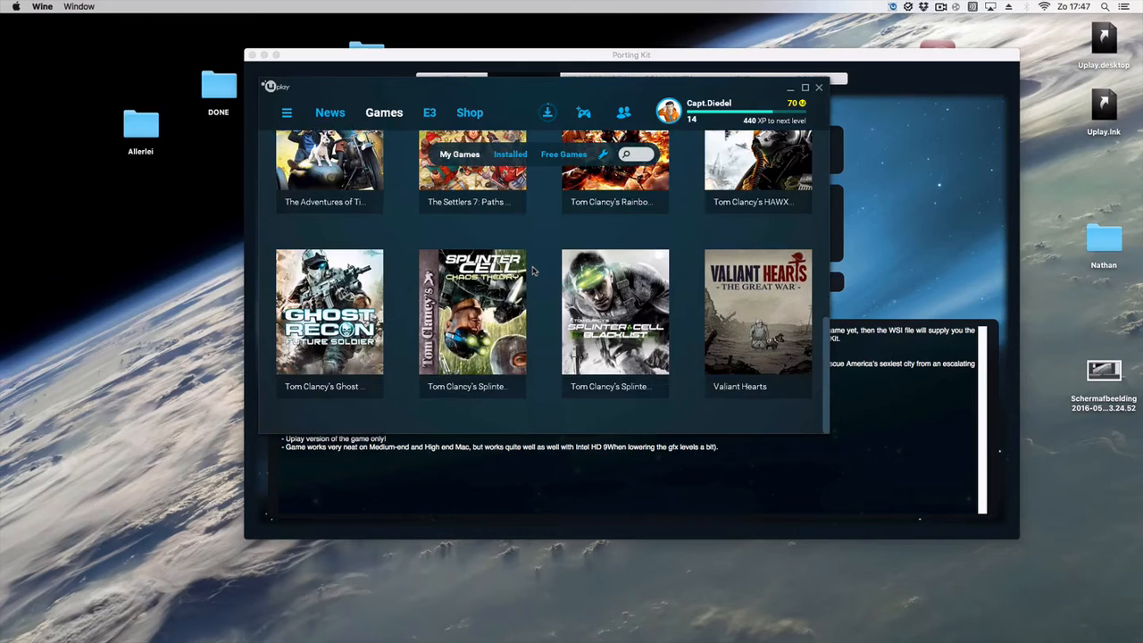
pyautogui.click(615, 170)
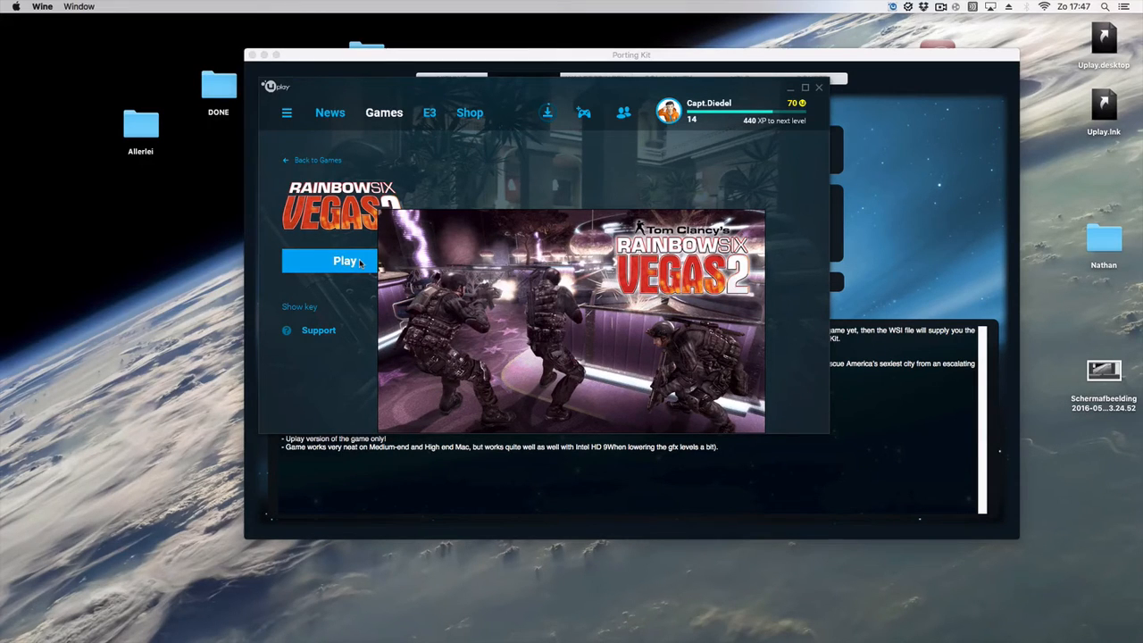
pyautogui.click(329, 261)
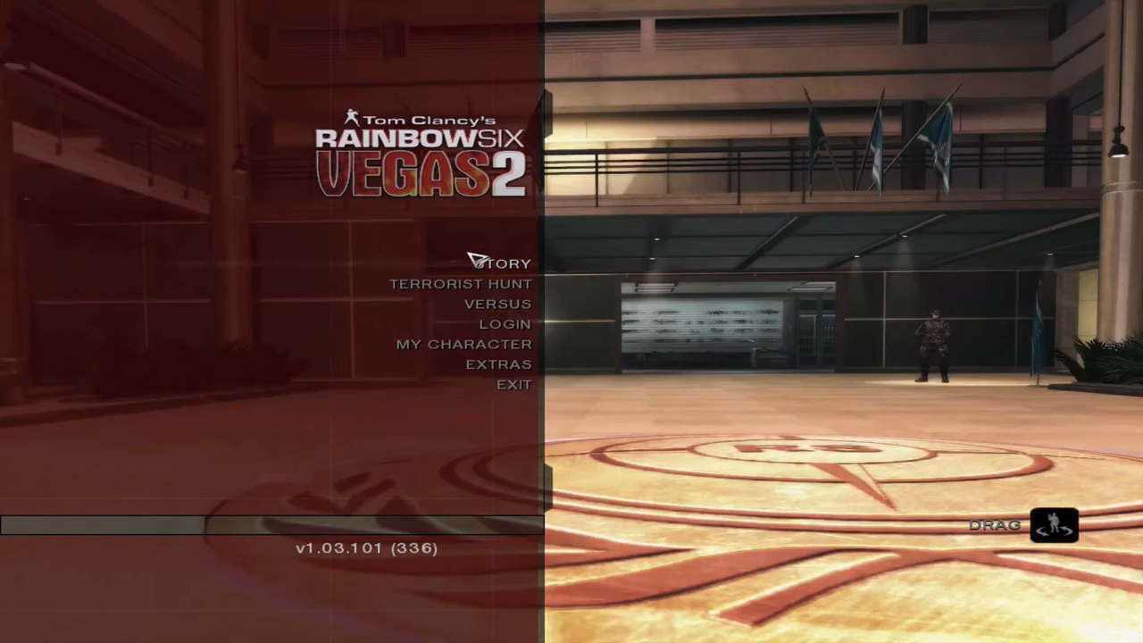
# Step: Start a Story single-player game, choosing No on resuming from the last save
pyautogui.click(503, 261)
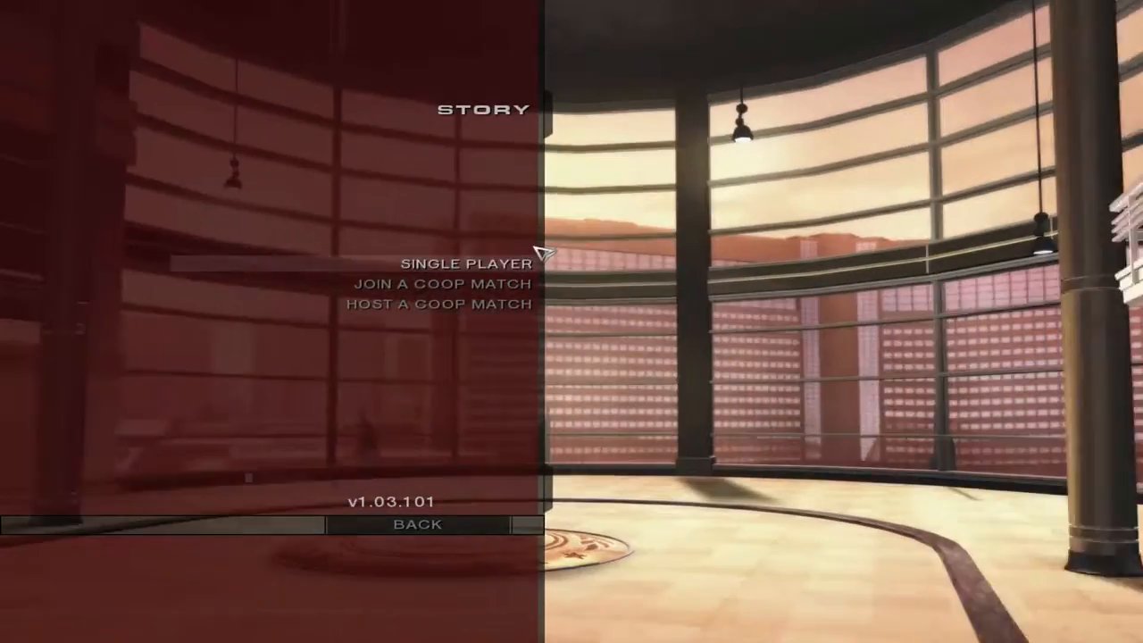
pyautogui.click(464, 264)
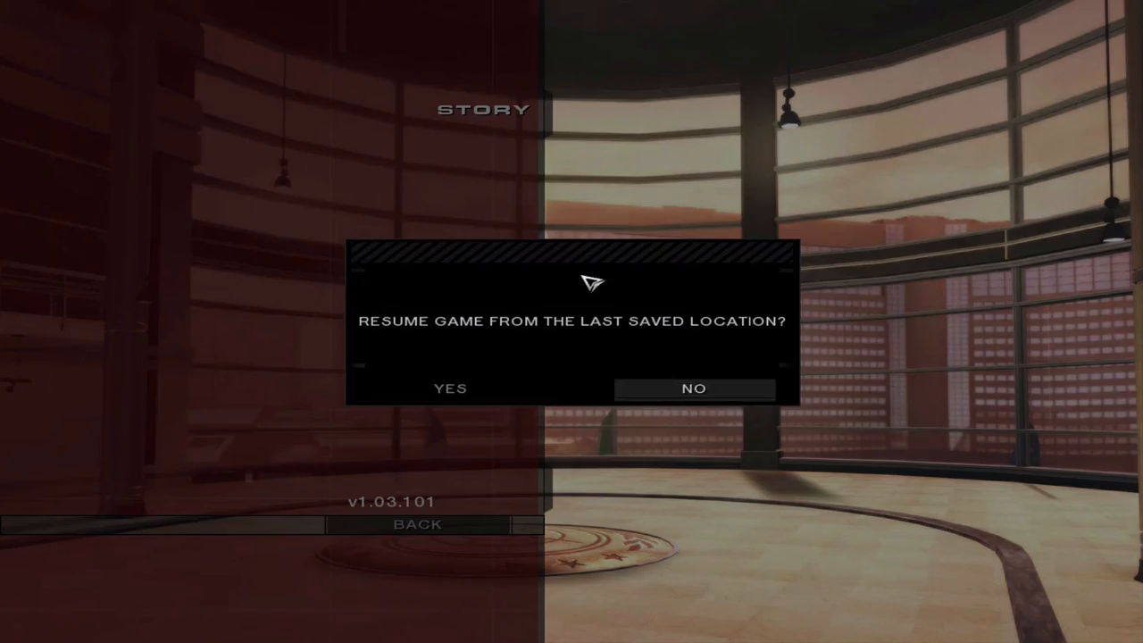
pyautogui.click(450, 388)
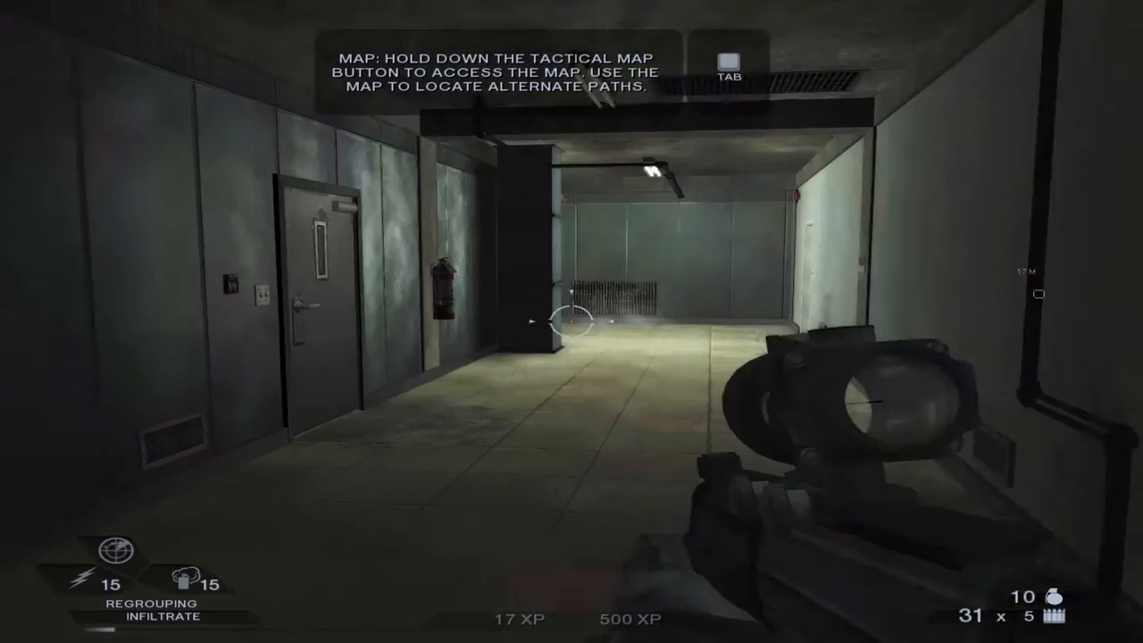
pyautogui.moveTo(572, 321)
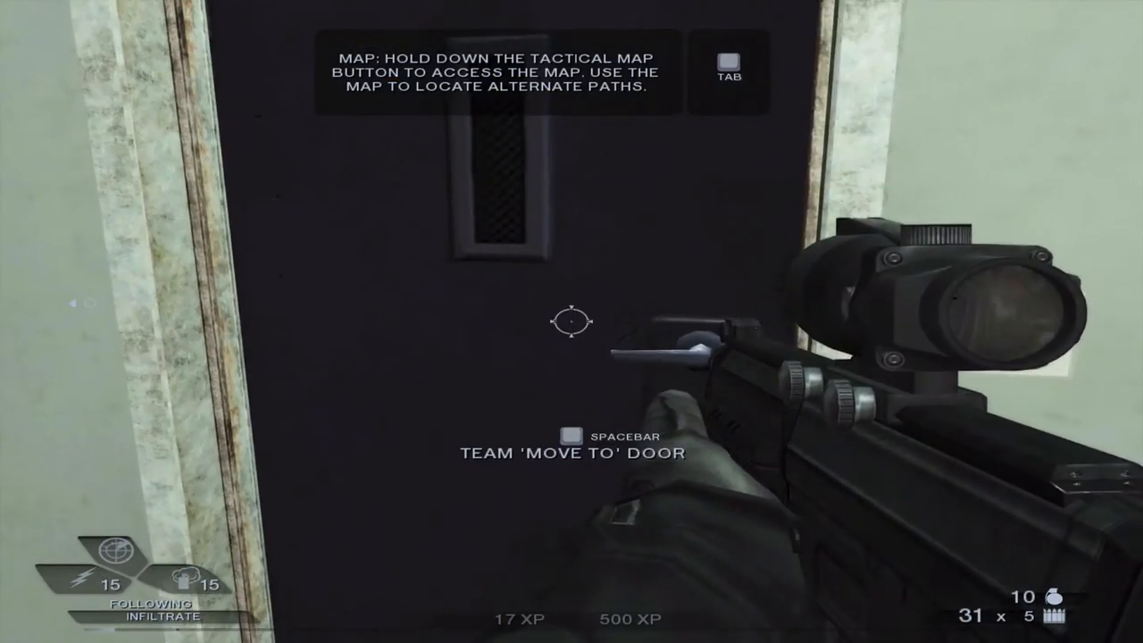
# Step: Order the team to the door, open it, tend the downed teammate, and move on
pyautogui.press('space')
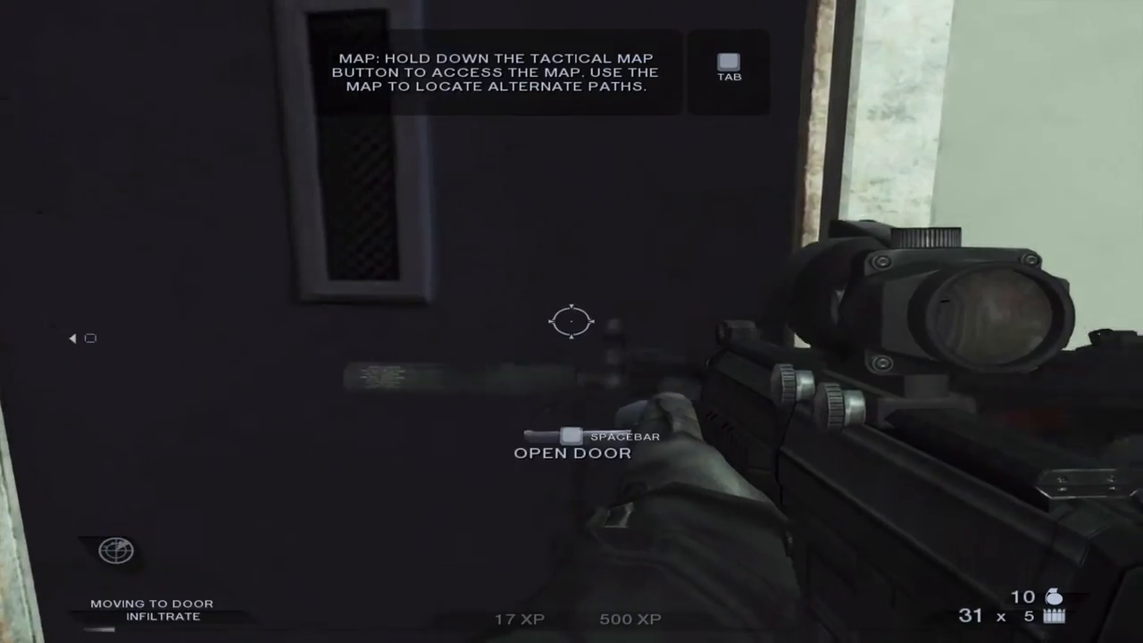
pyautogui.press('space')
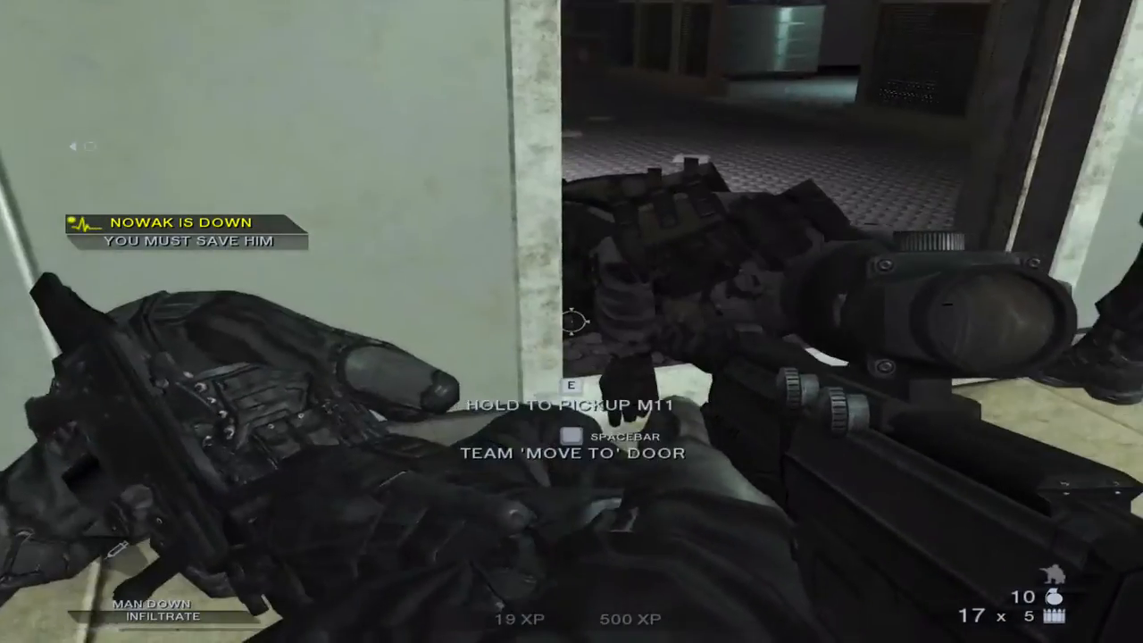
pyautogui.press('space')
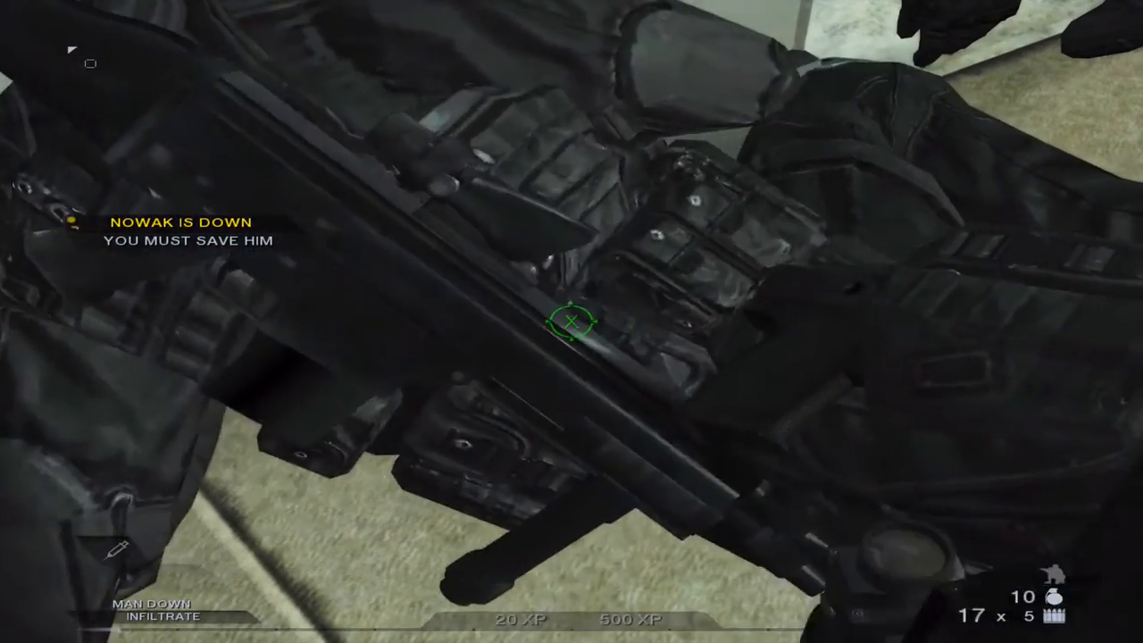
pyautogui.moveTo(572, 321)
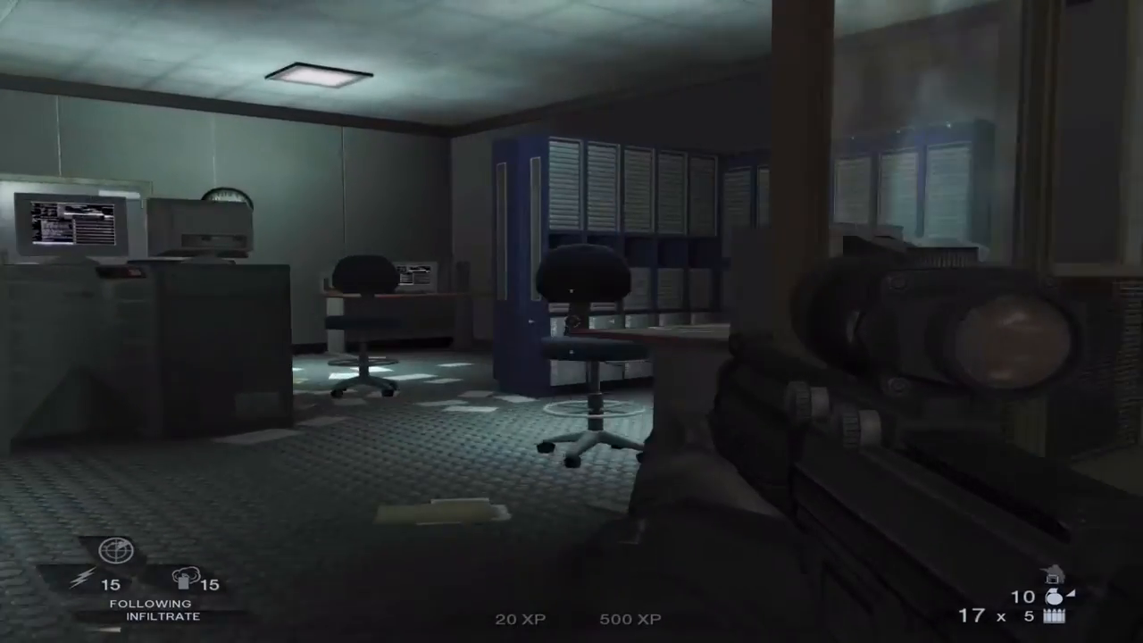
pyautogui.moveTo(572, 321)
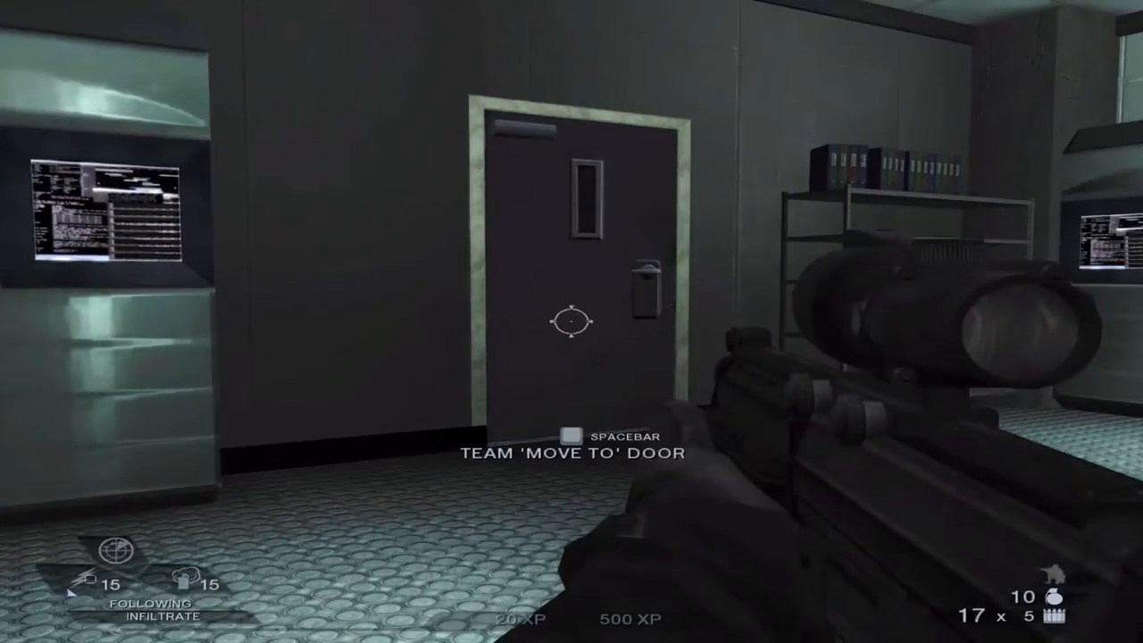
pyautogui.press('space')
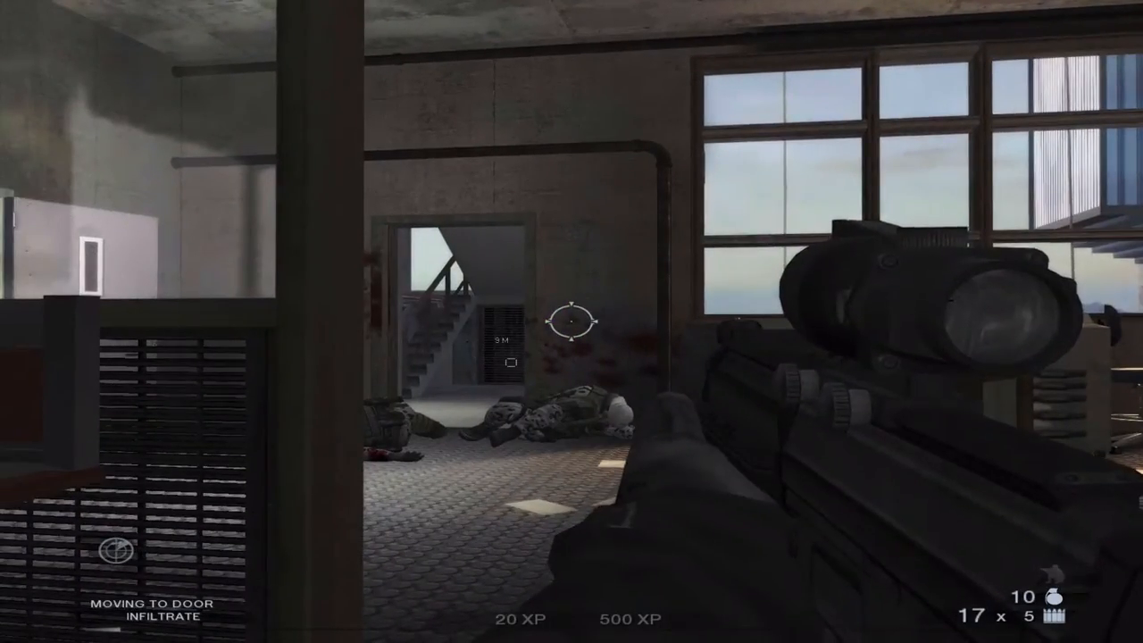
pyautogui.moveTo(571, 321)
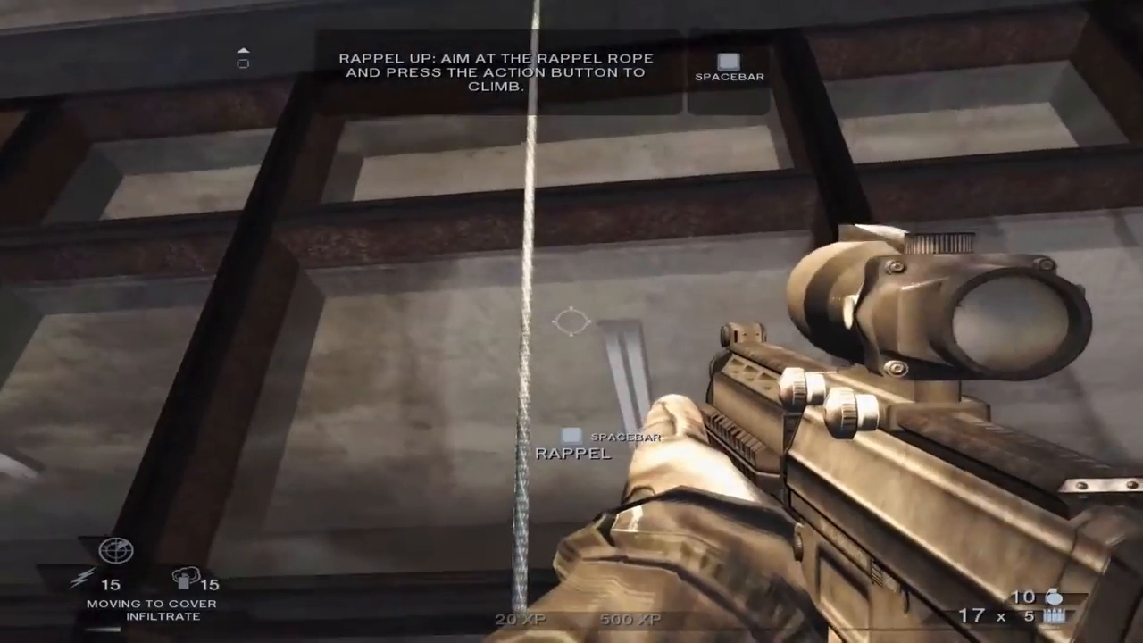
# Step: Rappel up the rope onto the snowy rooftop and fire at the enemies ahead
pyautogui.press('space')
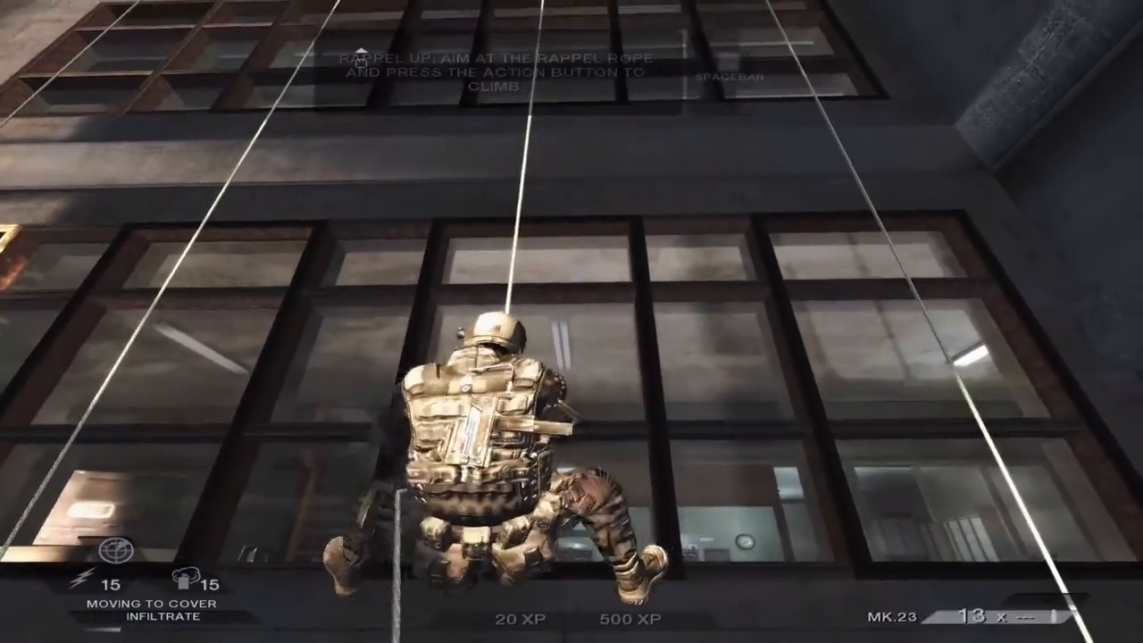
pyautogui.press('space')
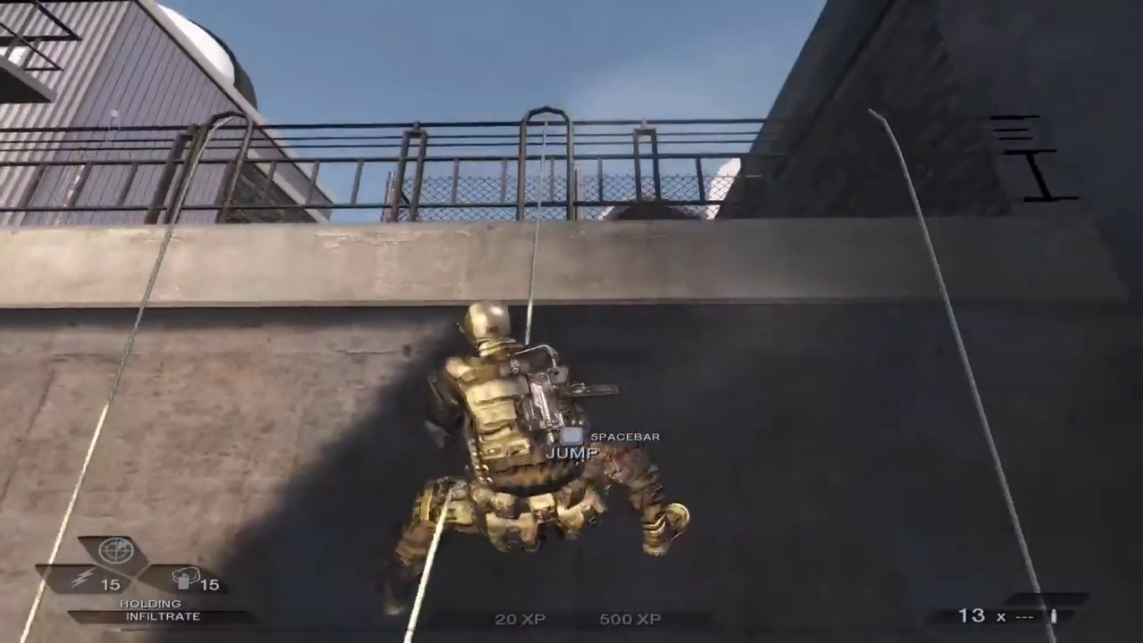
pyautogui.press('space')
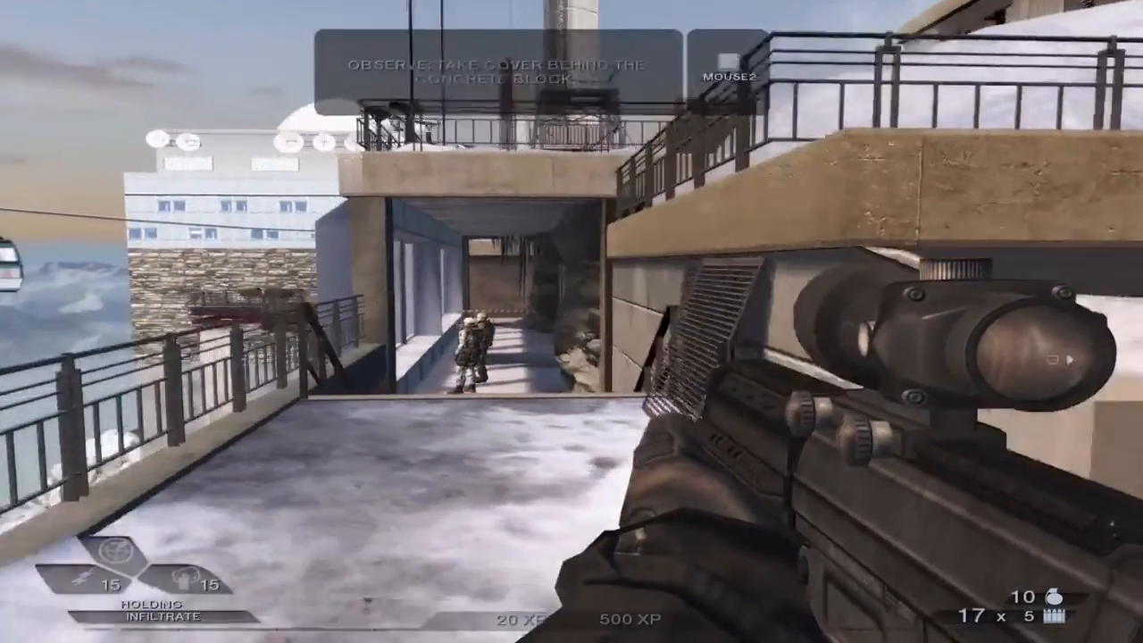
pyautogui.click(572, 322)
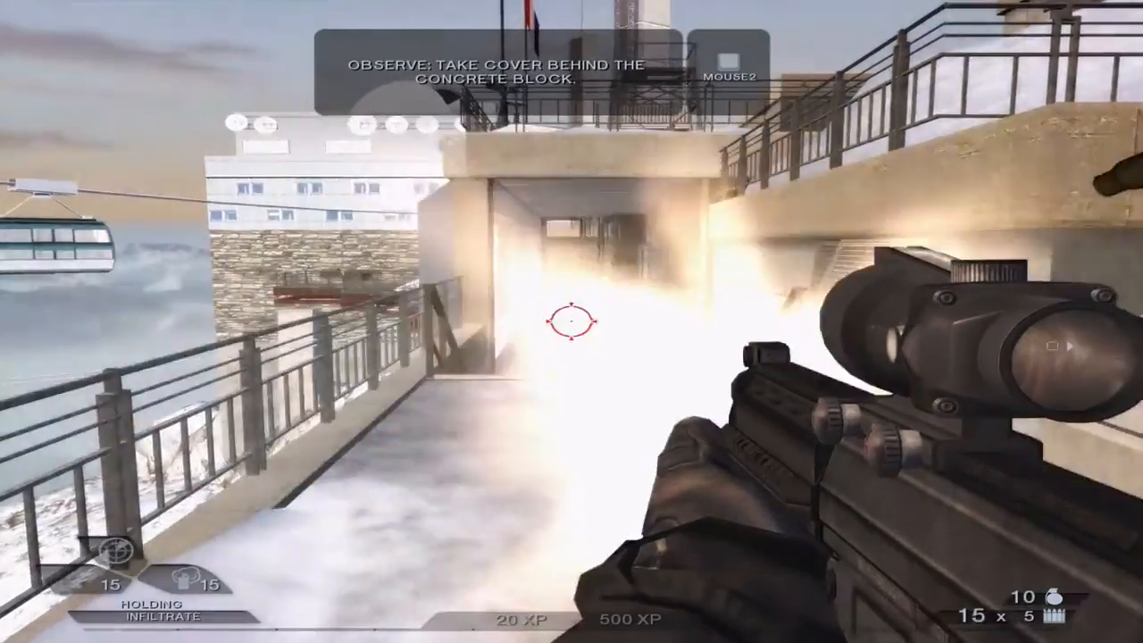
pyautogui.click(572, 321)
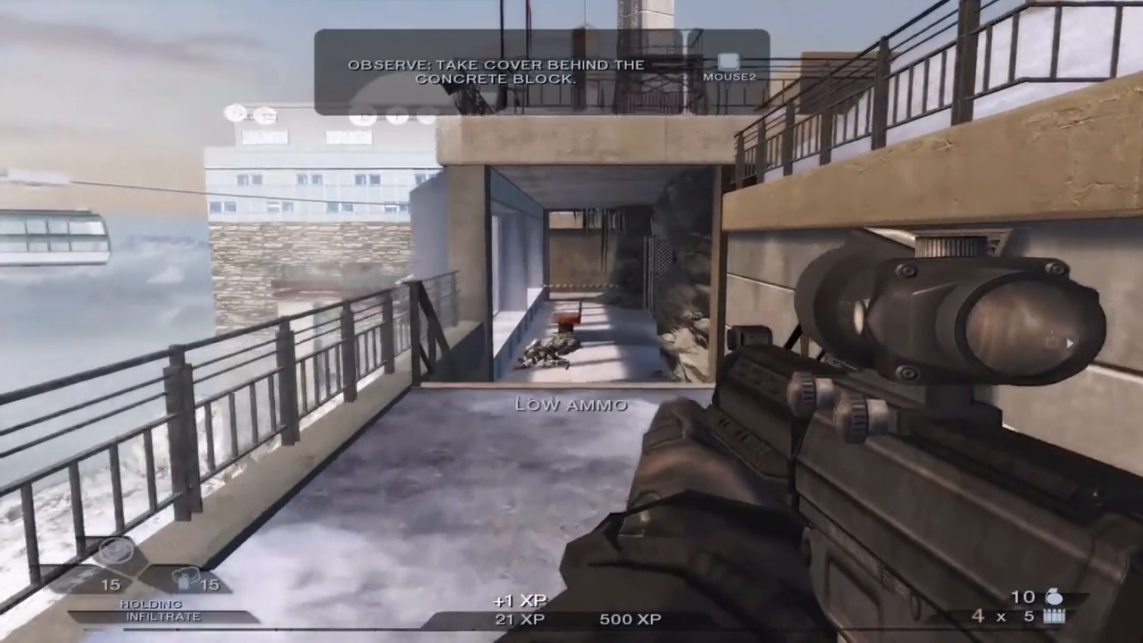
pyautogui.moveTo(572, 321)
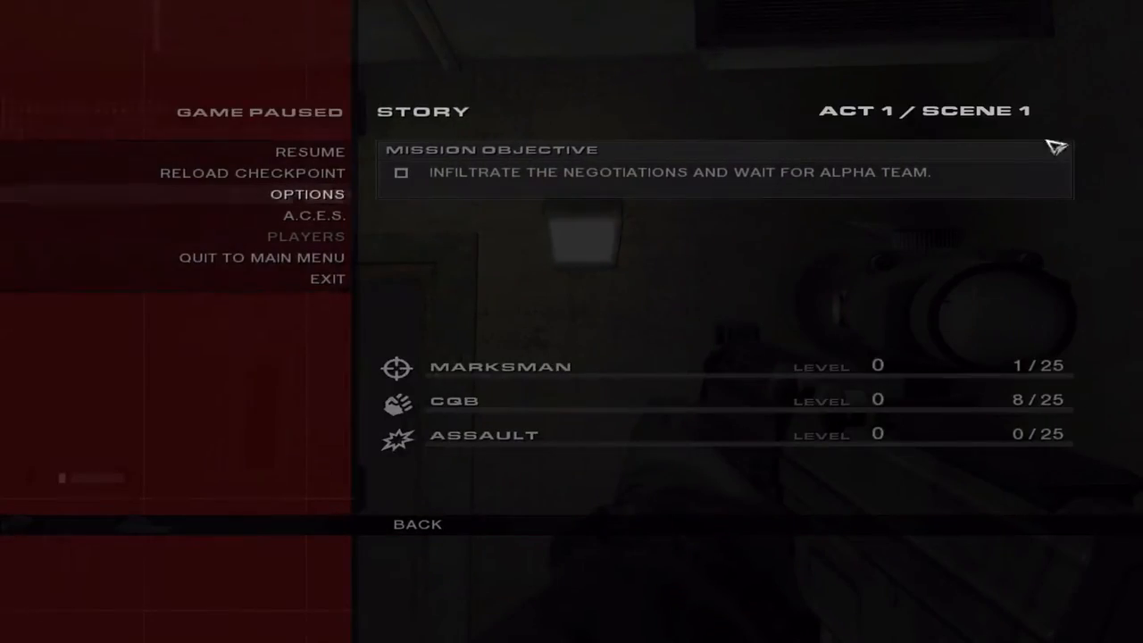
# Step: Exit the game from the pause menu and confirm Yes to quit
pyautogui.click(328, 279)
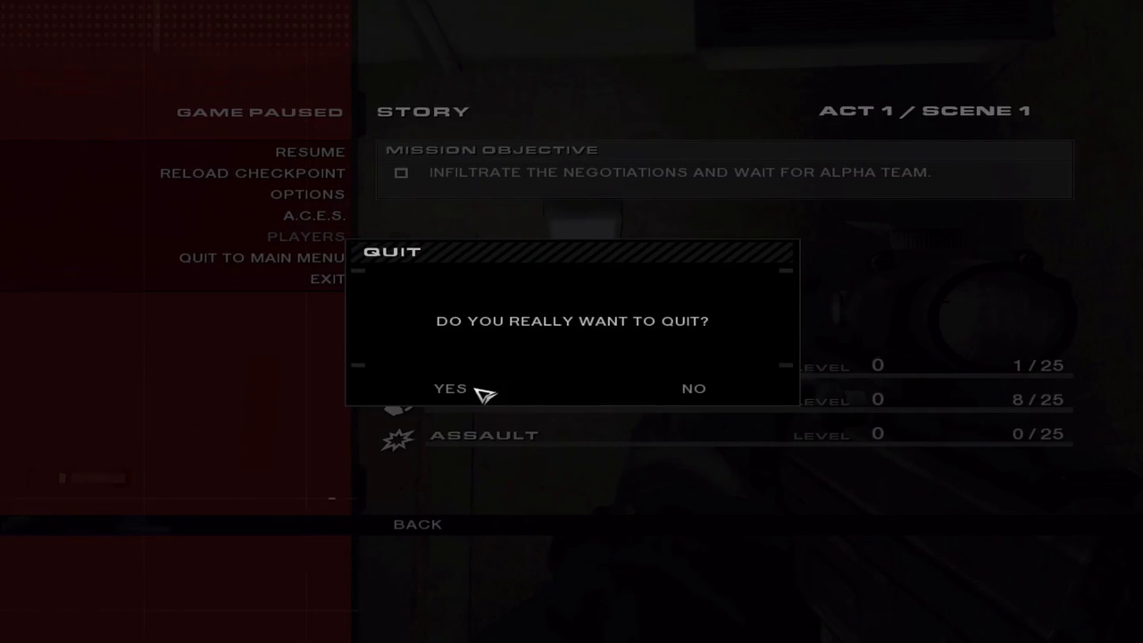
pyautogui.click(450, 387)
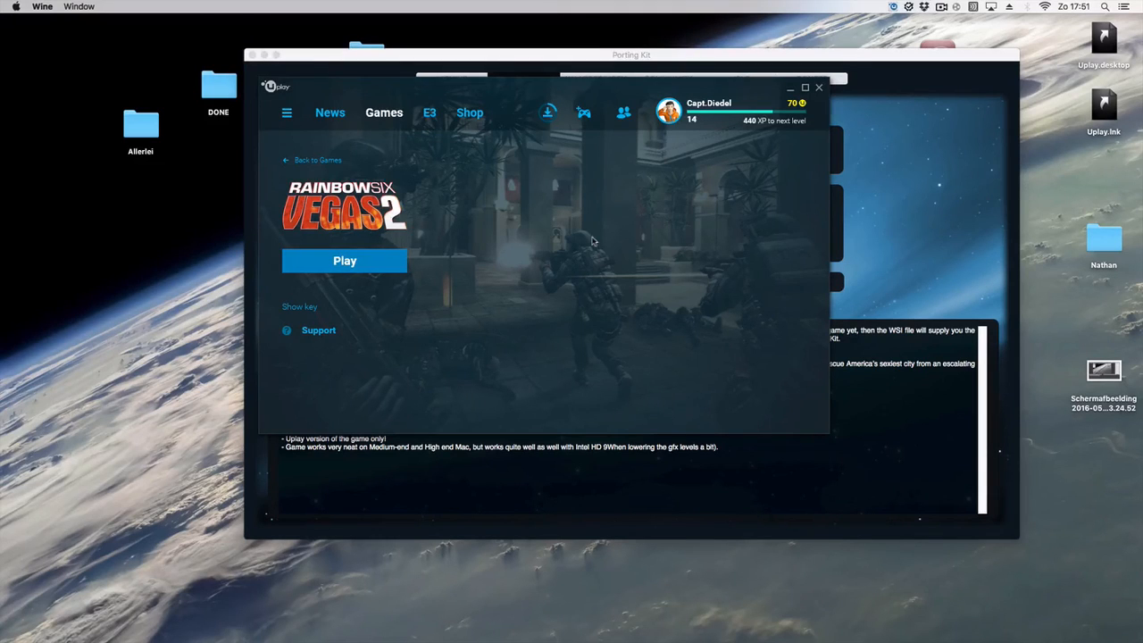